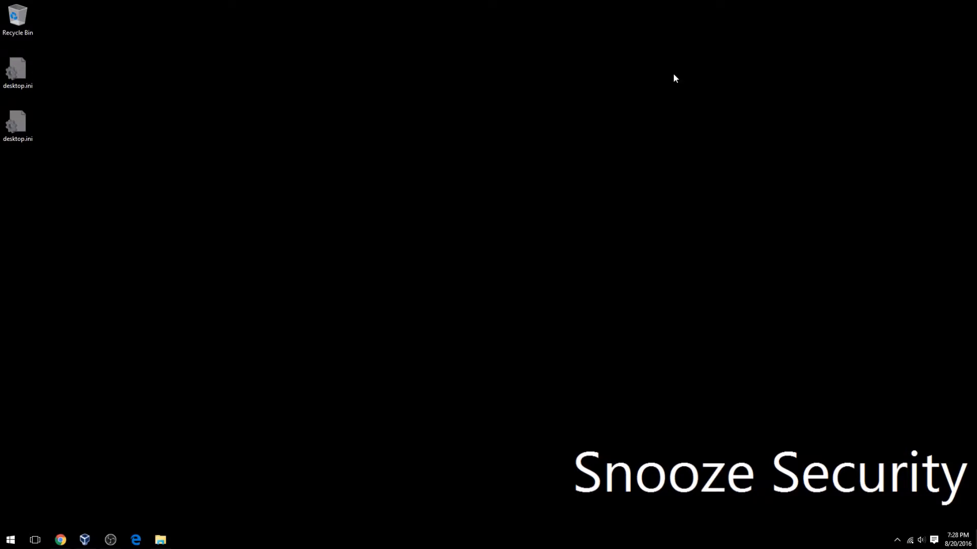
Step: Bring up Chrome on the 4n6k 'Forensics Quickie: NTUSER.DAT Analysis' post to read its questions
left_click(61, 539)
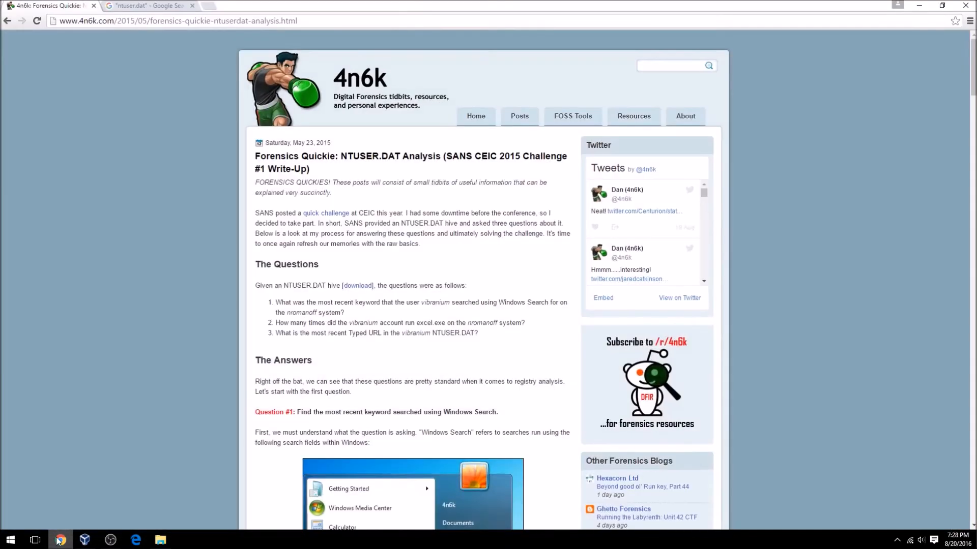
mouse_move(71, 392)
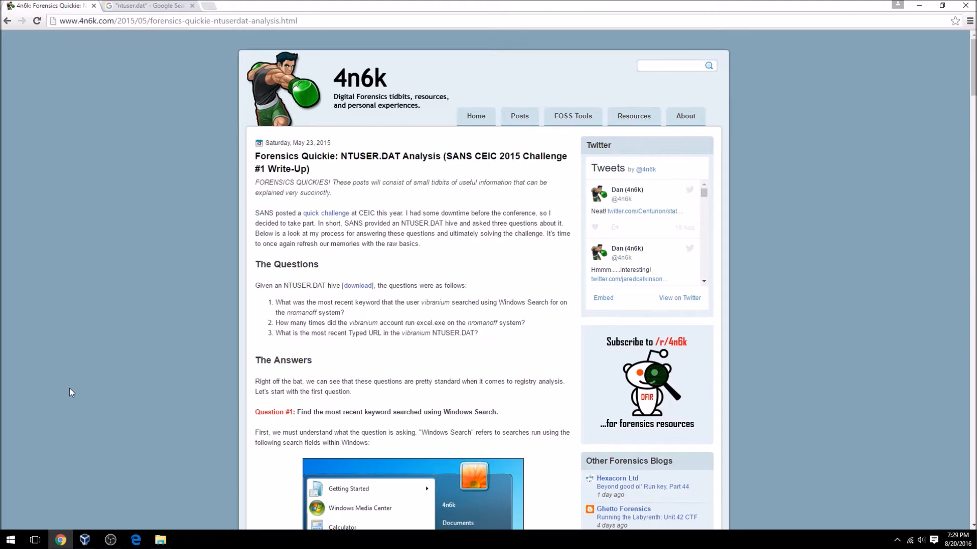
mouse_move(805, 5)
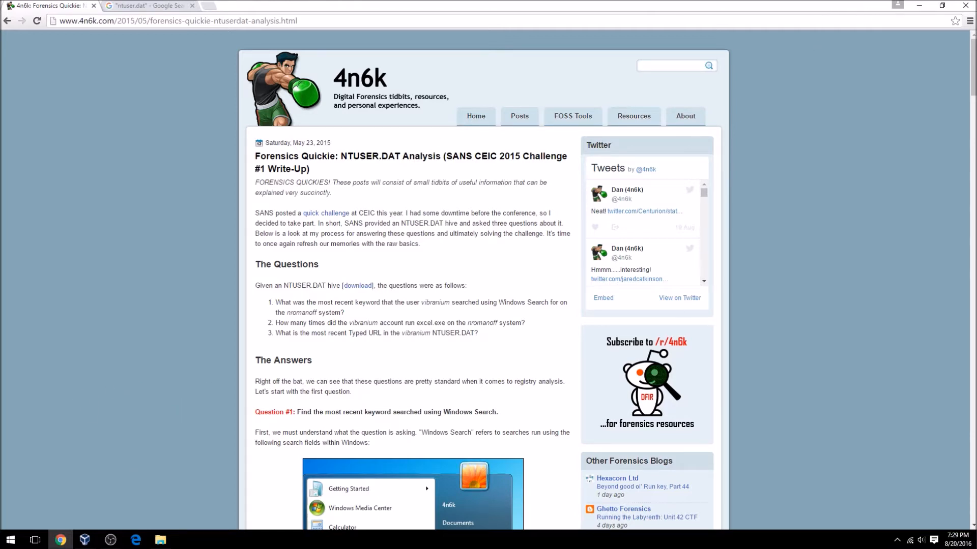
mouse_move(113, 291)
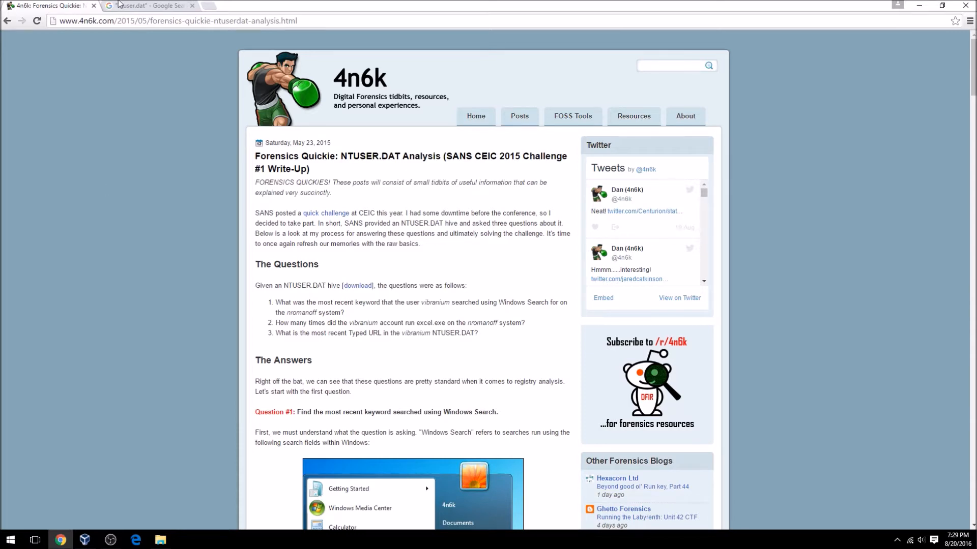
Step: Review the Google results for 'ntuser.dat', then minimize Chrome to show the desktop
left_click(149, 6)
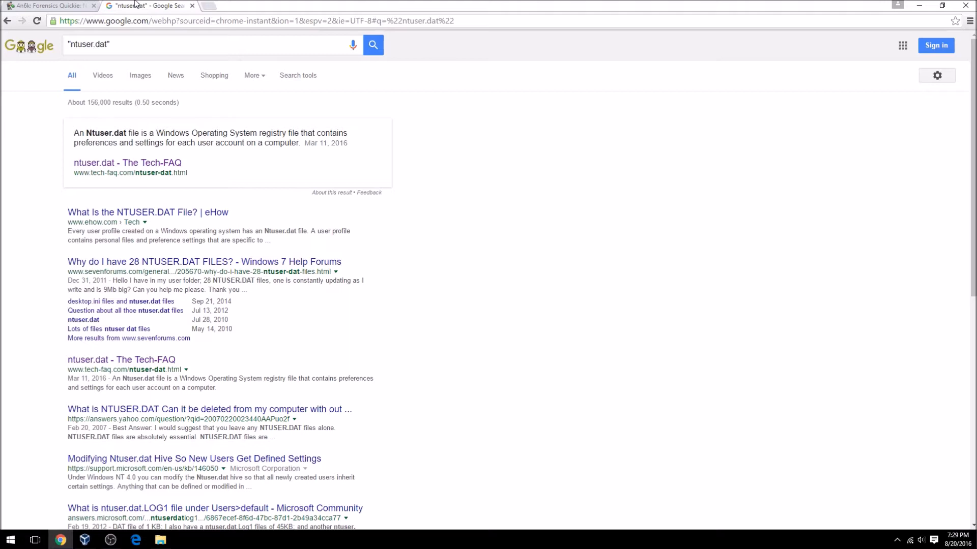
left_click(47, 6)
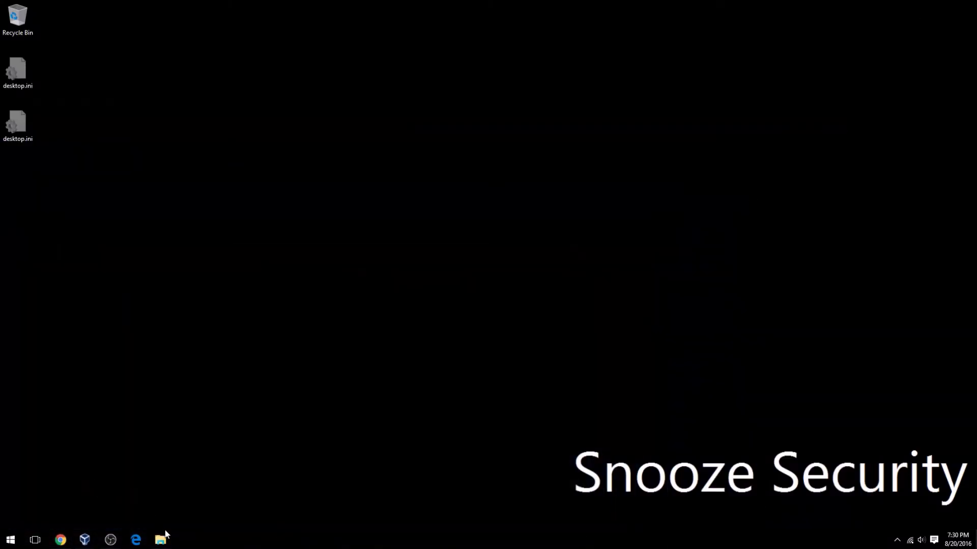
left_click(160, 540)
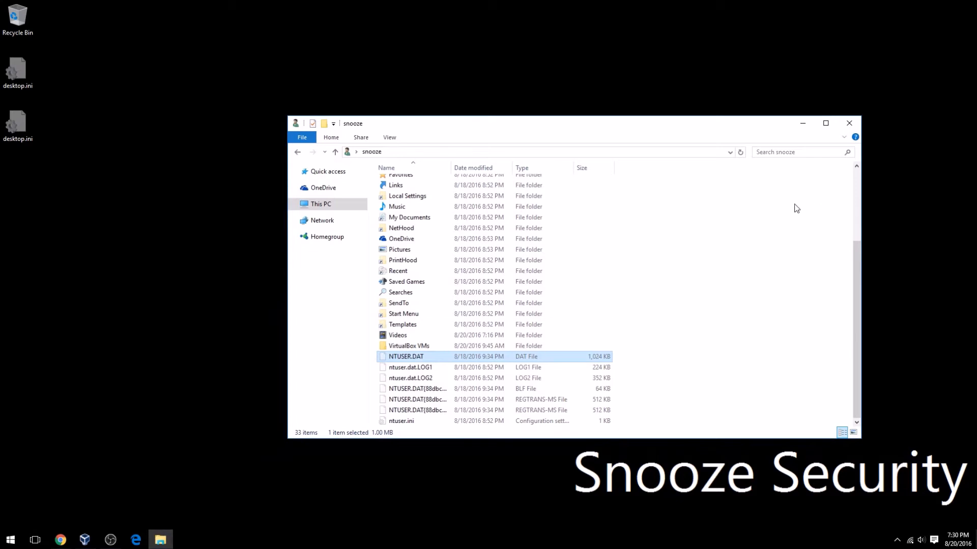
mouse_move(560, 310)
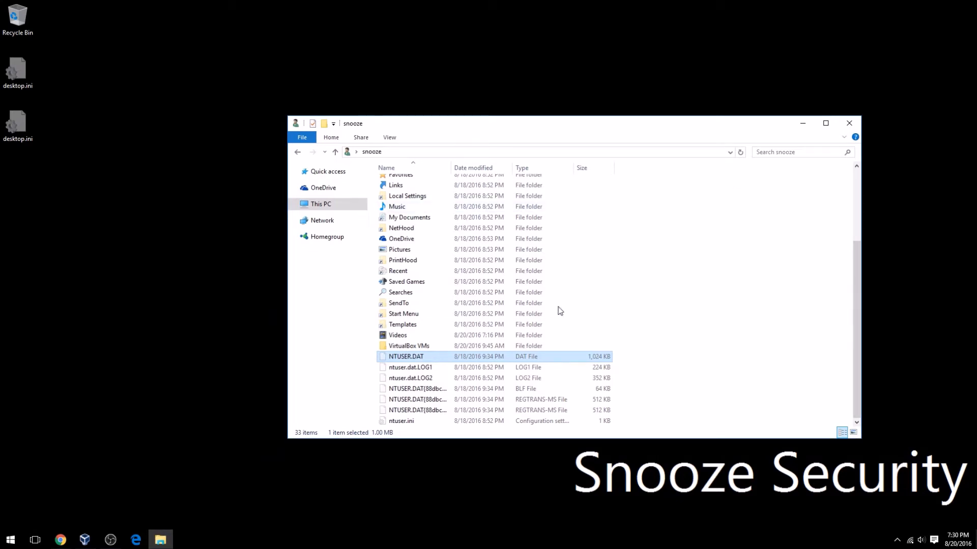
mouse_move(671, 355)
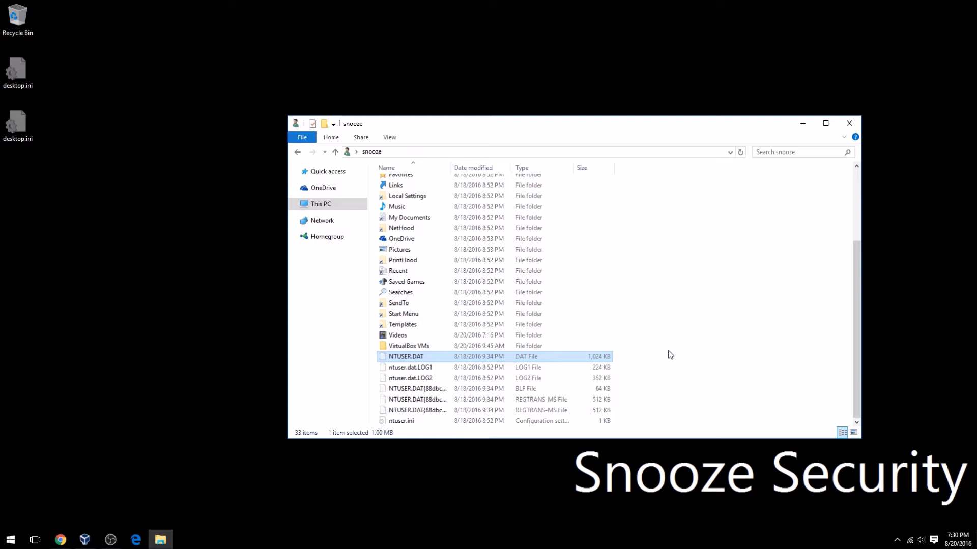
mouse_move(301, 81)
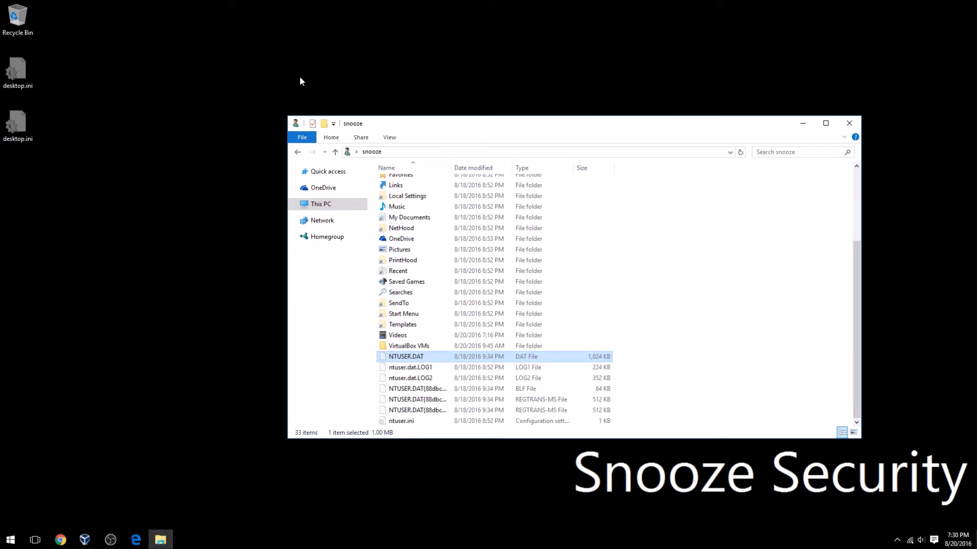
left_click(388, 137)
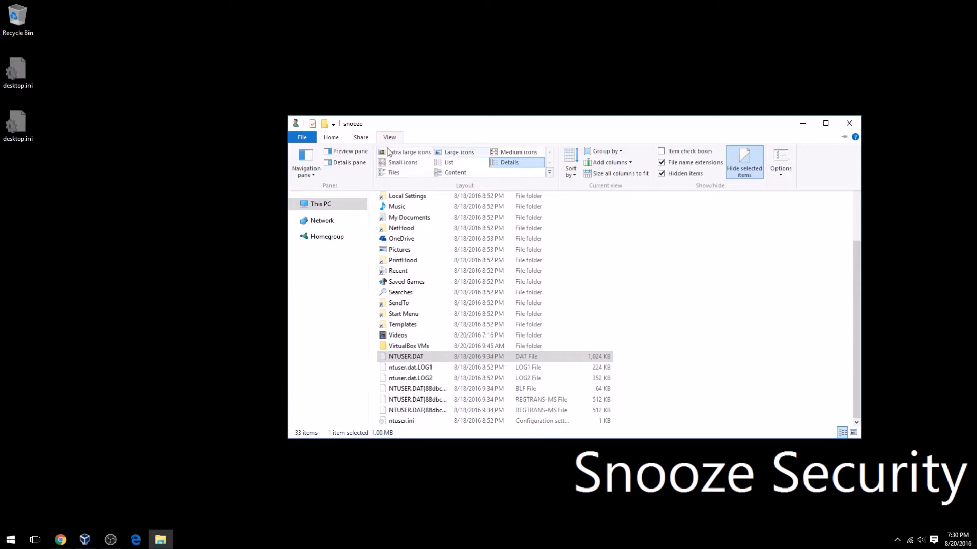
mouse_move(611, 360)
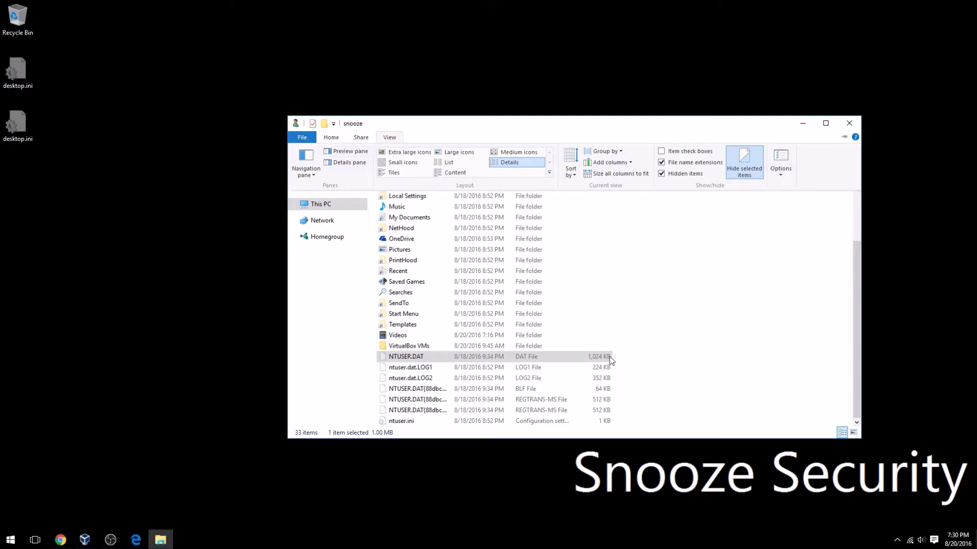
mouse_move(430, 361)
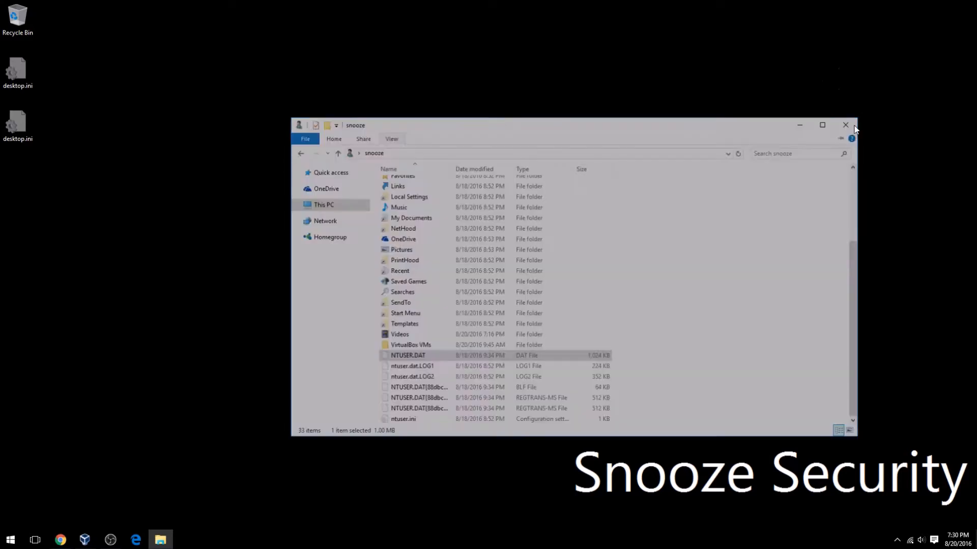
left_click(845, 125)
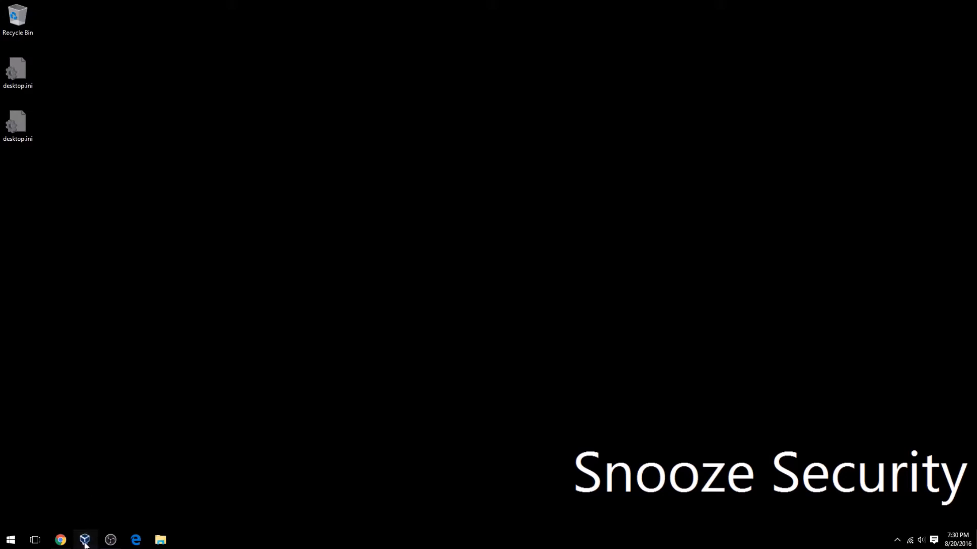
Step: Switch to the SIFT VM, maximize its Terminal window and clear the screen
left_click(85, 540)
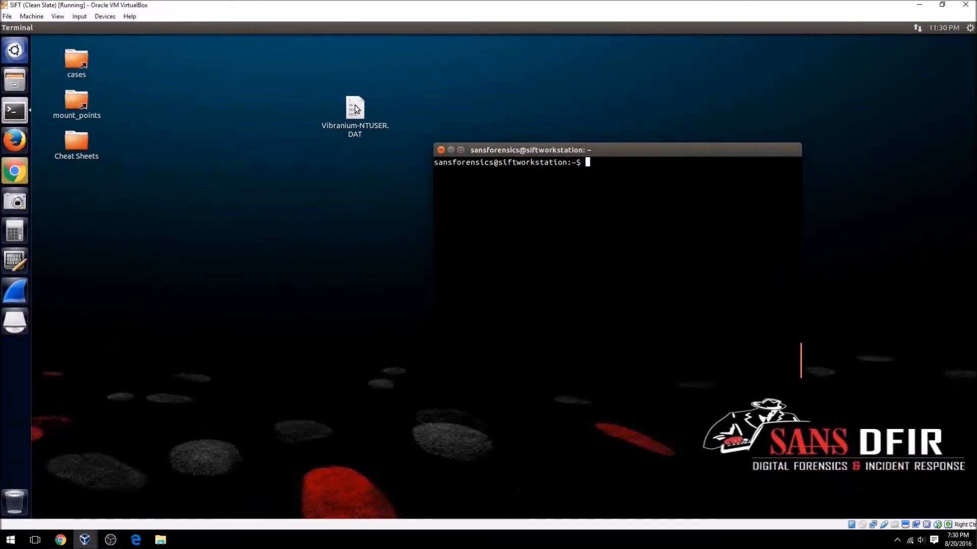
left_click(355, 116)
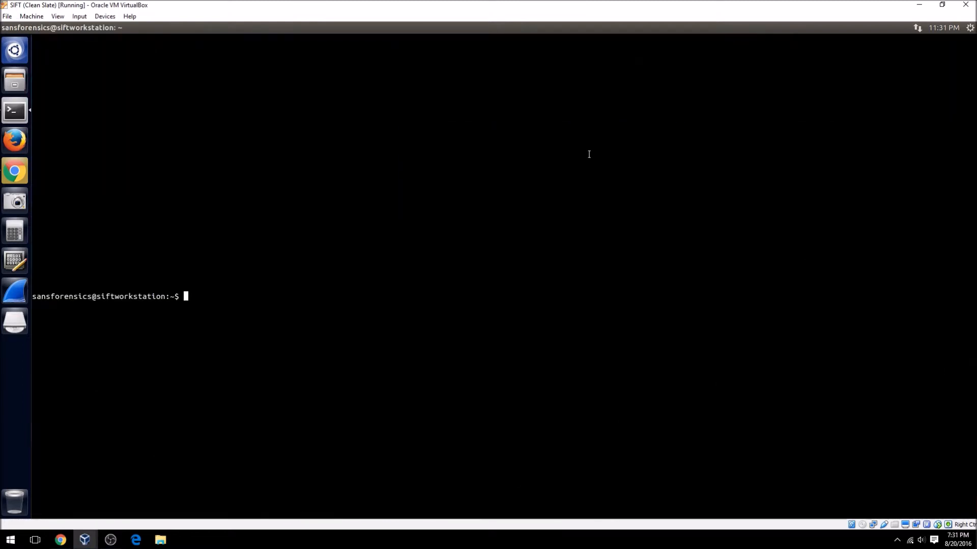
type("cl")
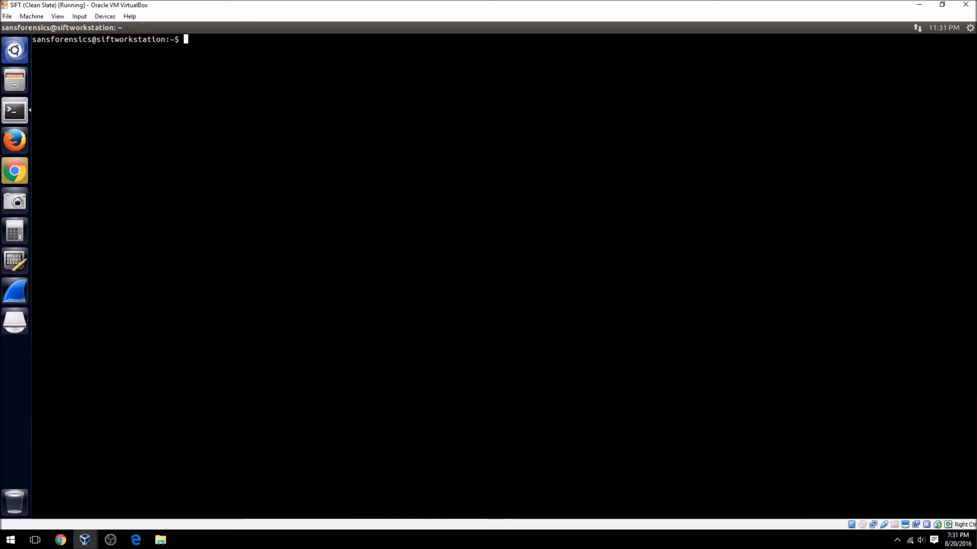
Step: Run bare sudo reglookup to display its usage help
type("regloo")
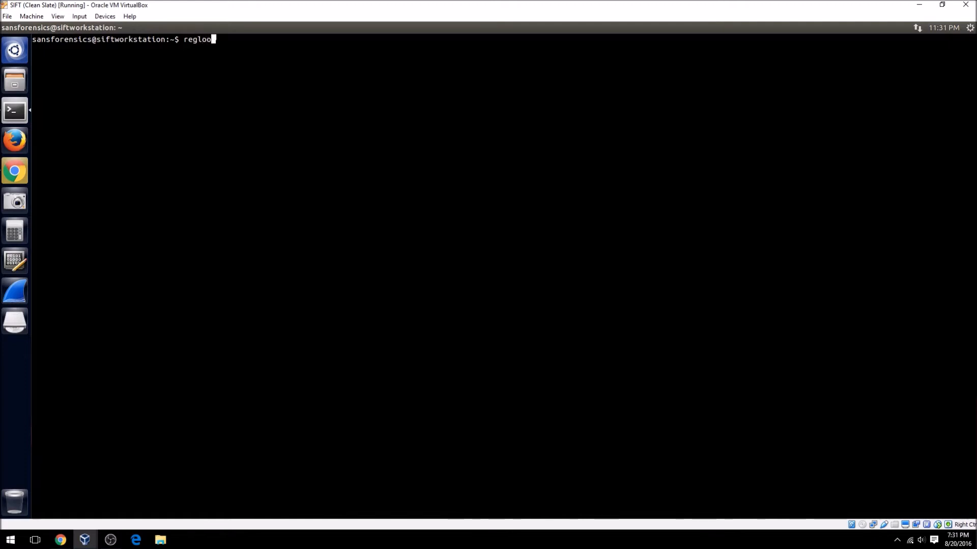
type("up")
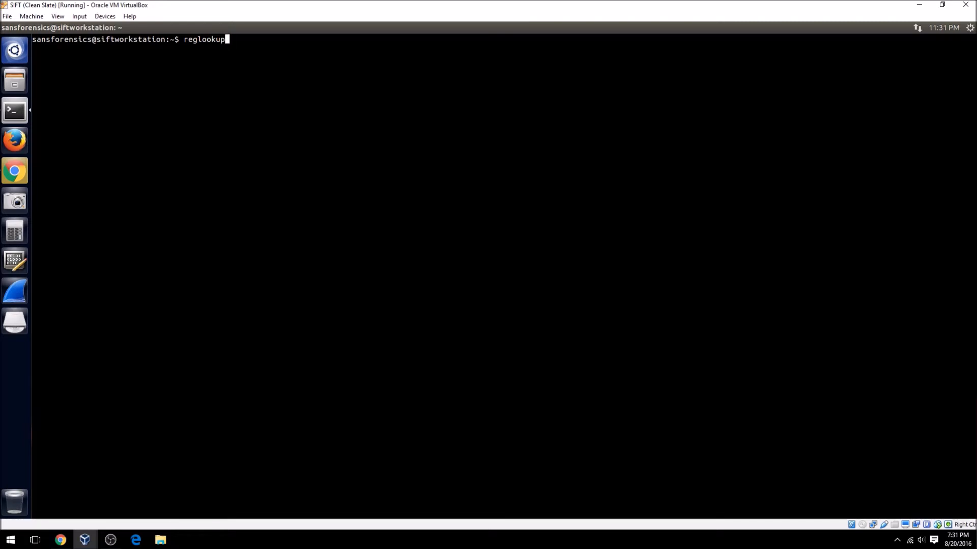
type("sudo")
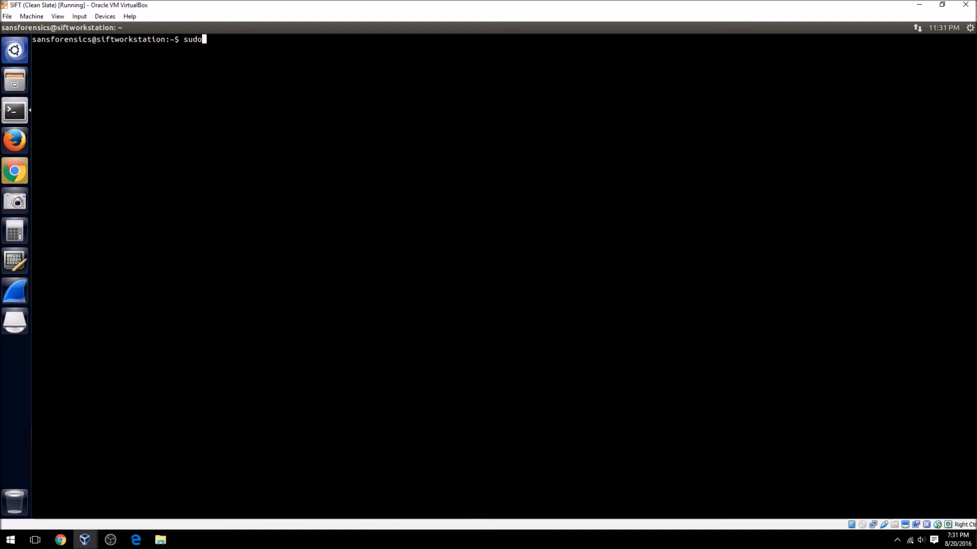
type("re")
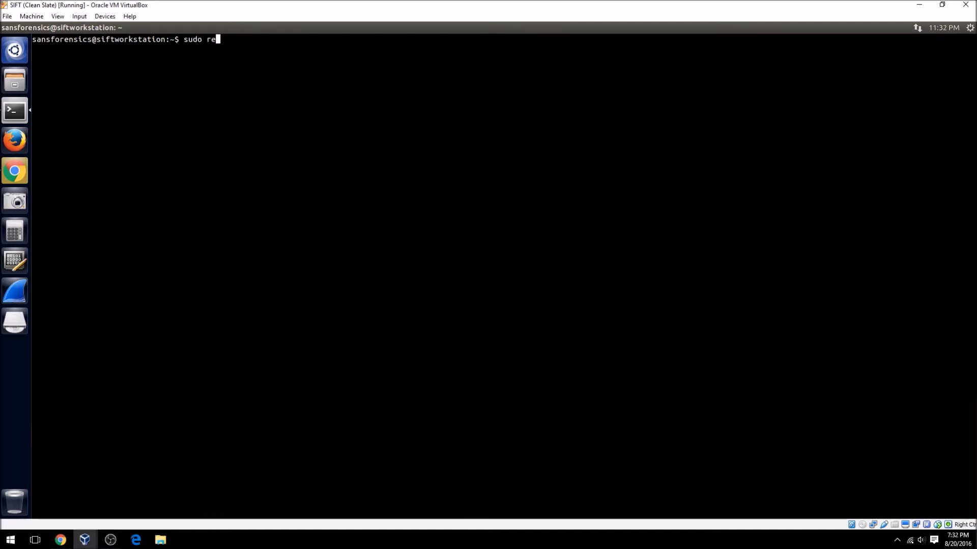
type("glookup -")
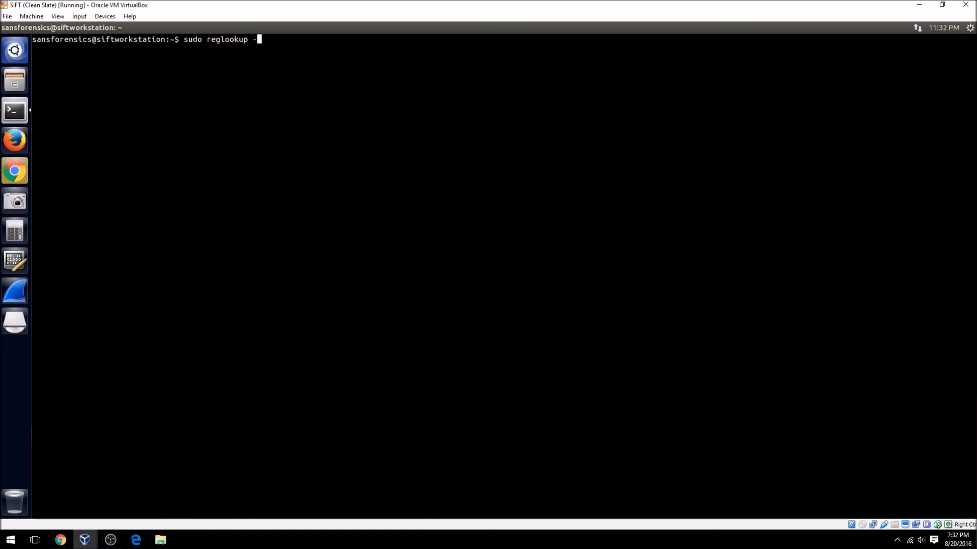
key("Return")
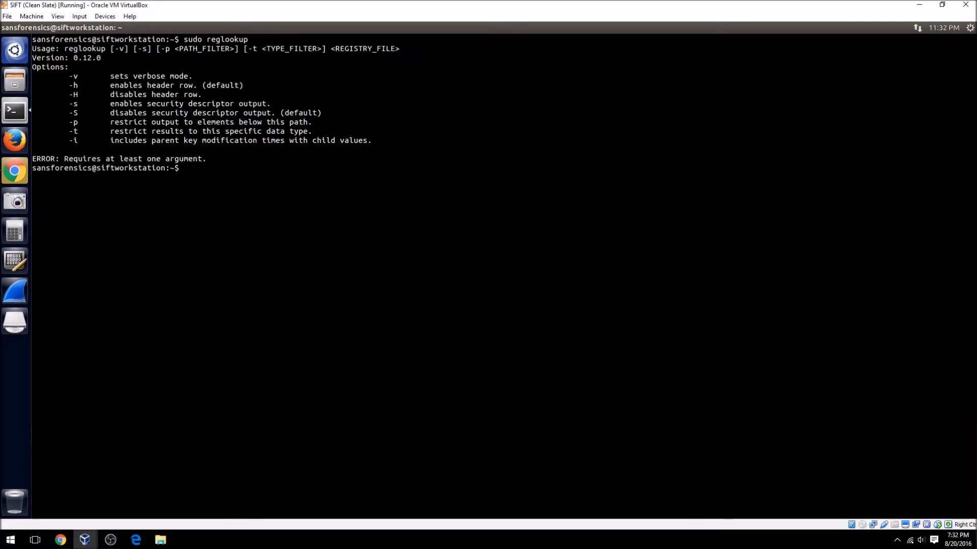
Step: Type sudo reglookup -p '/Software/Microsoft/Windows/CurrentVersion/Explorer/WordWheelQuery' at the prompt
type("sudo reglookup")
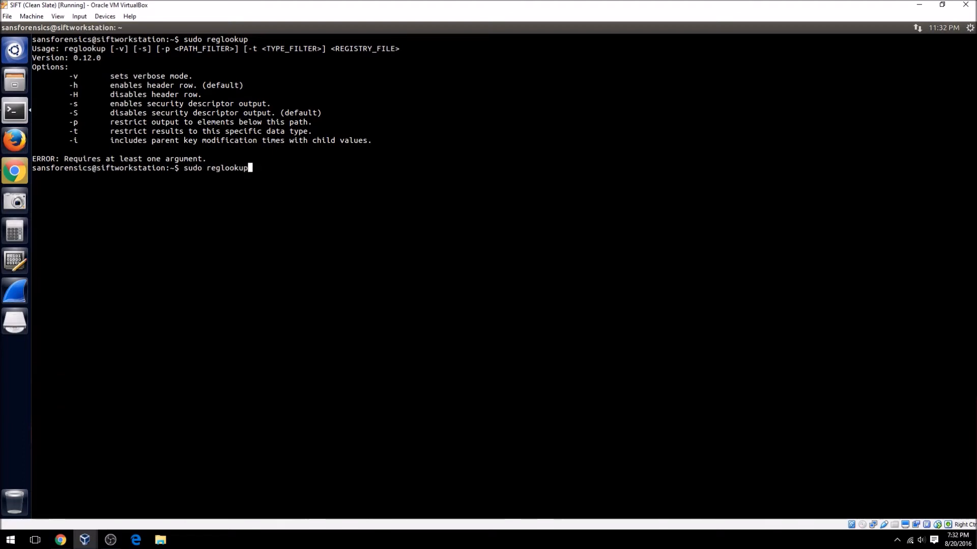
type("-p")
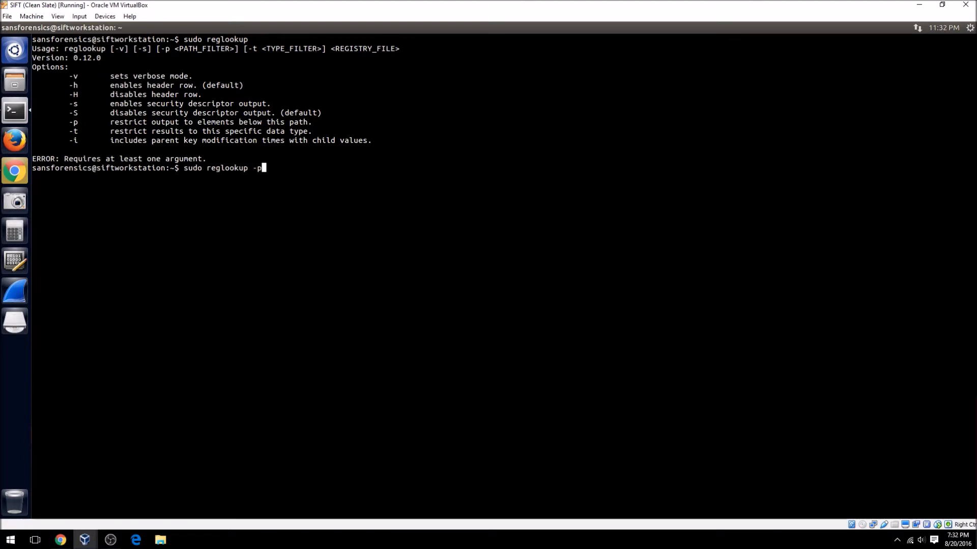
type("'")
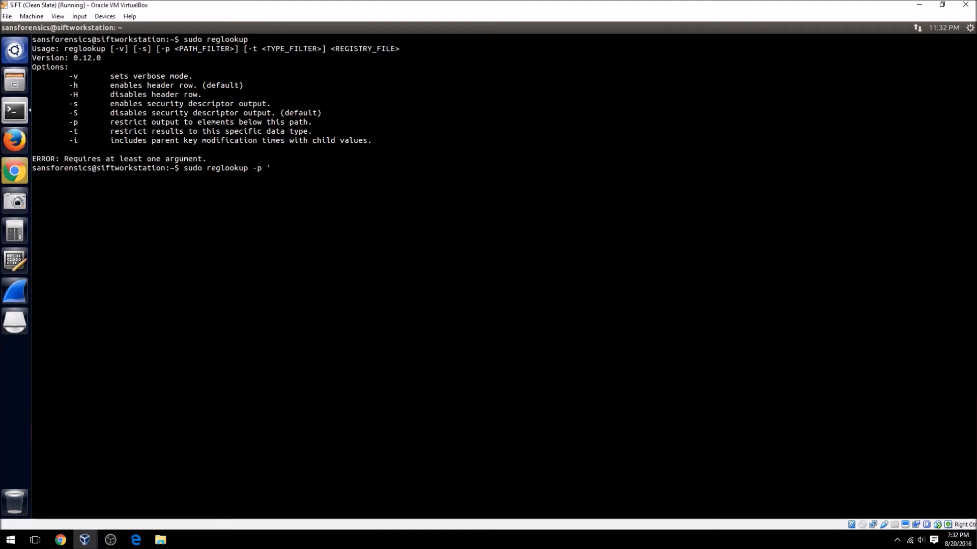
type("Software/")
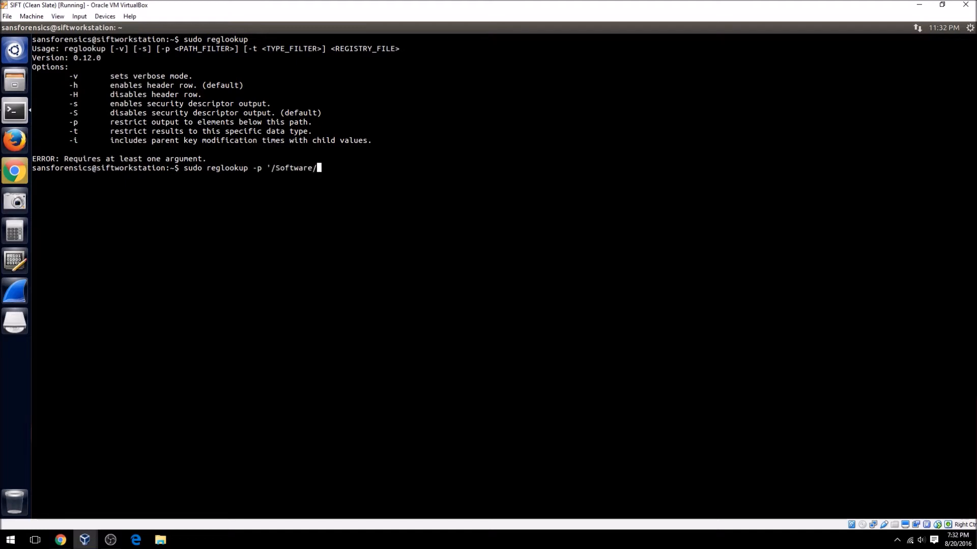
type("Microsoft/W")
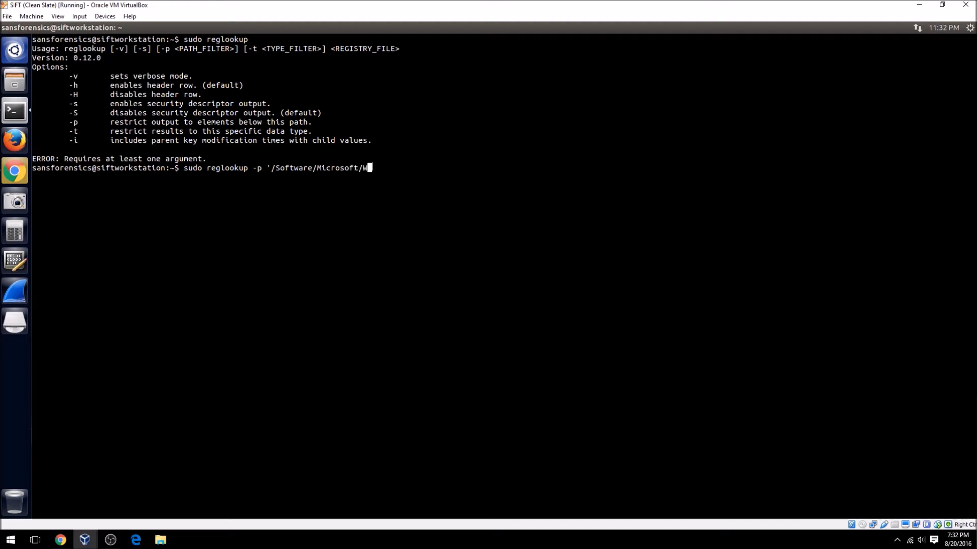
type("indows/CurrentVe")
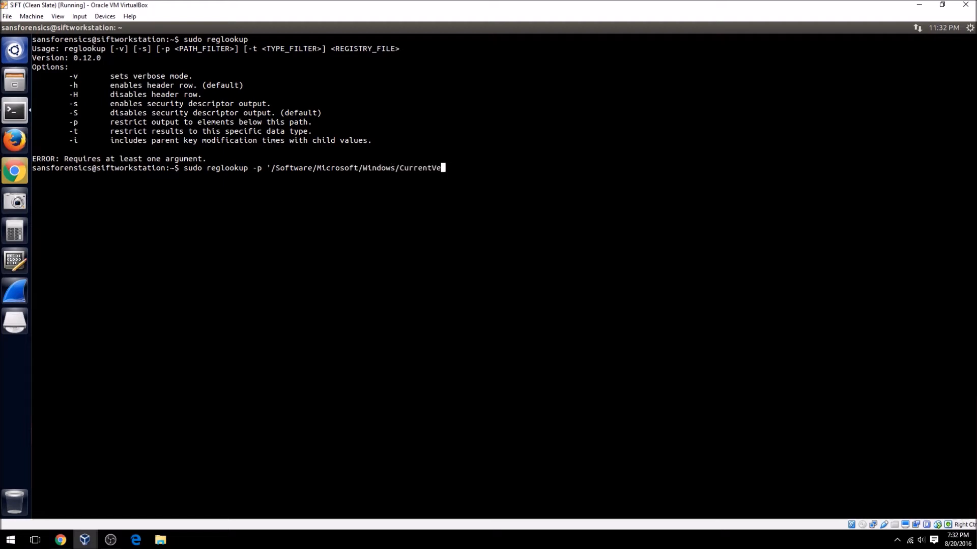
type("sion/Explore")
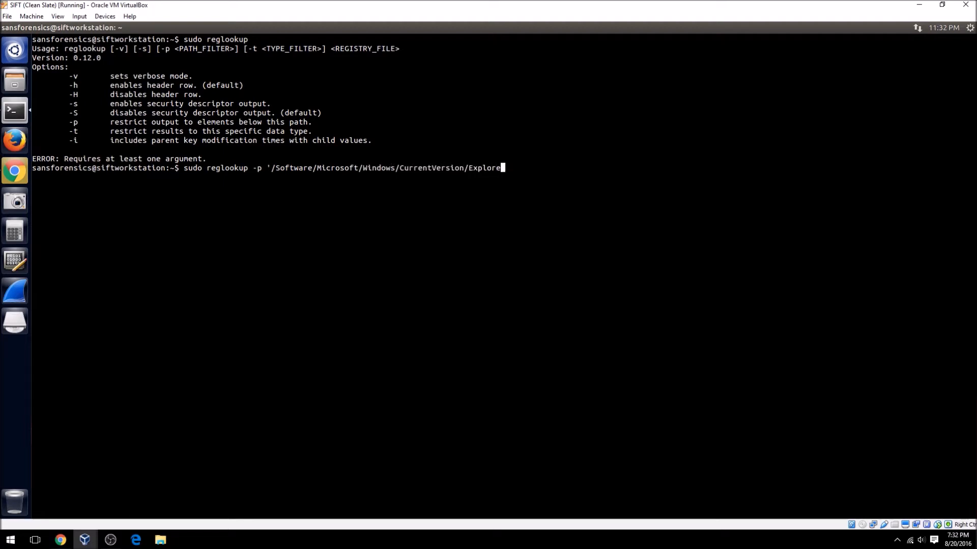
type("/WordWheel")
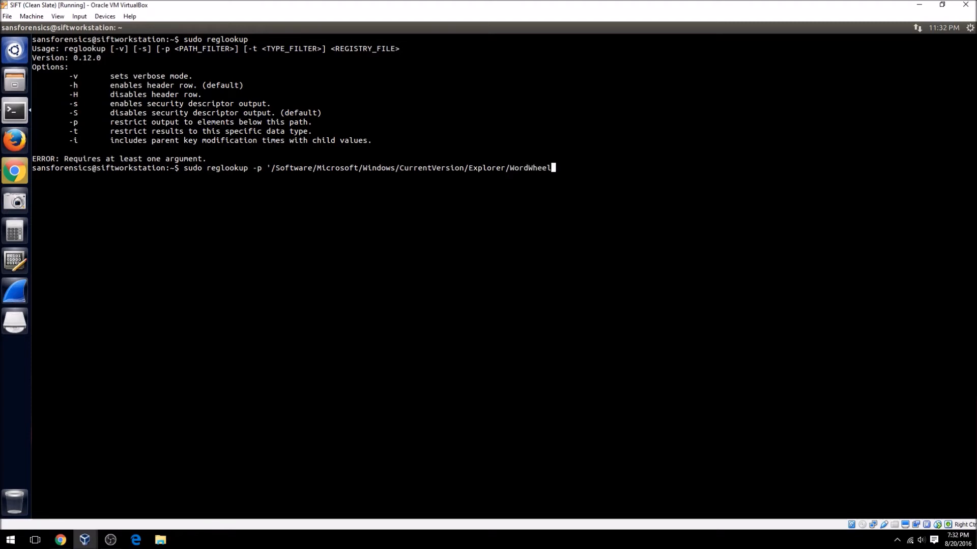
type("Query'")
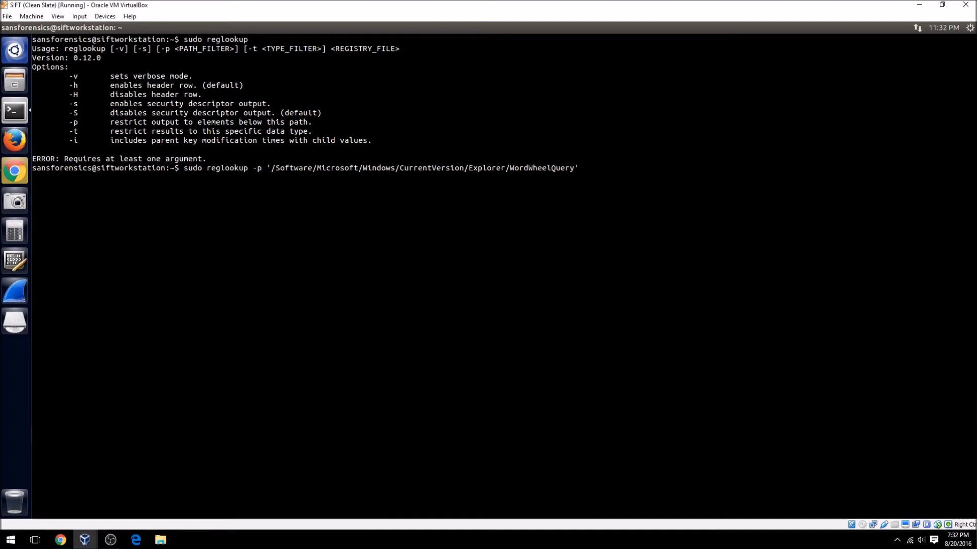
Step: From Desktop, run the WordWheelQuery reglookup against Vibranium-NTUSER.DAT, listing MRUListEx and search entries
key("Return")
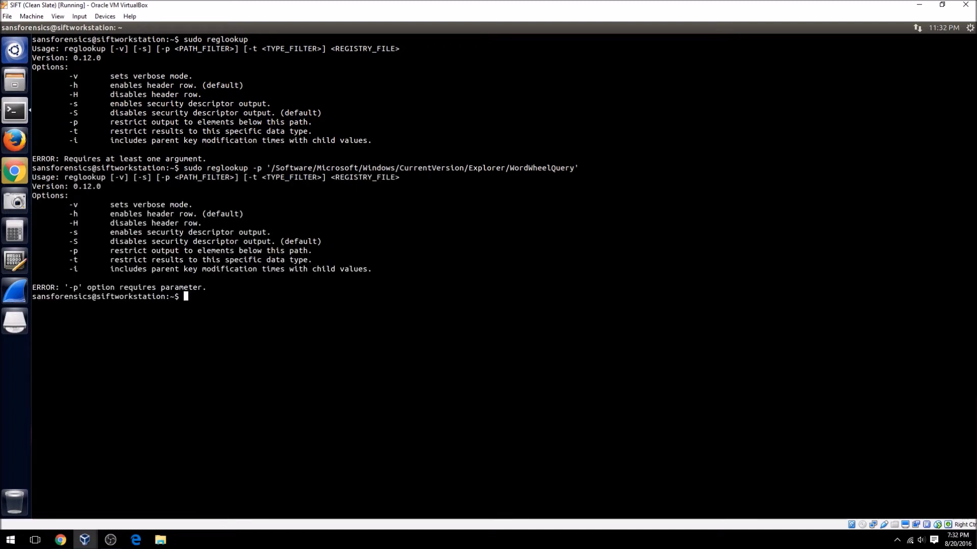
type("sudo reglookup -p '/Software/Microsoft/Windows/CurrentVersion/Explorer/WordWheelQuery'")
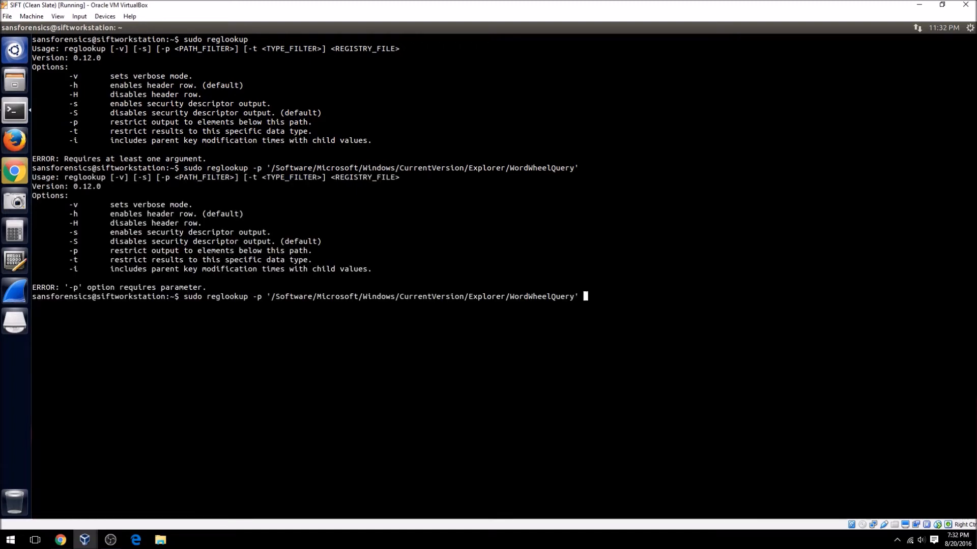
type("V")
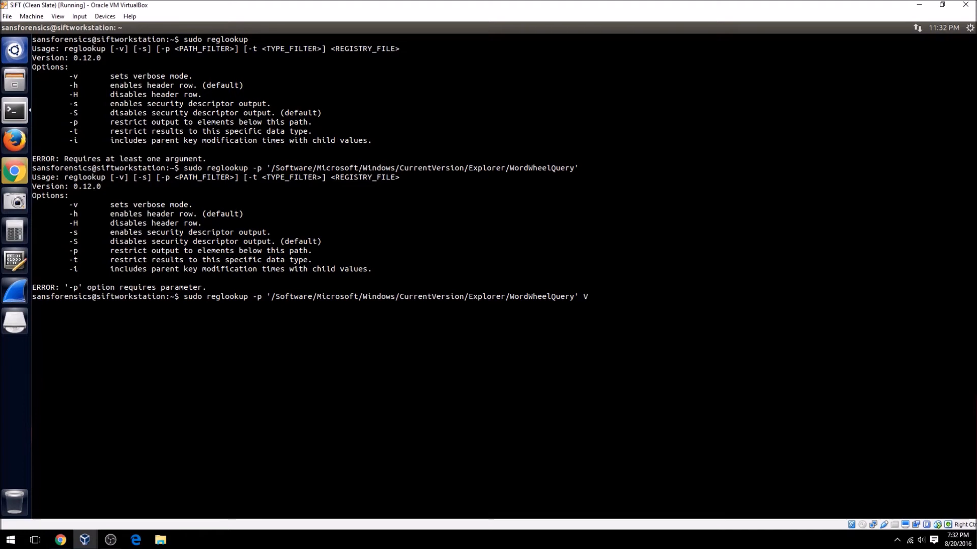
type("ibra")
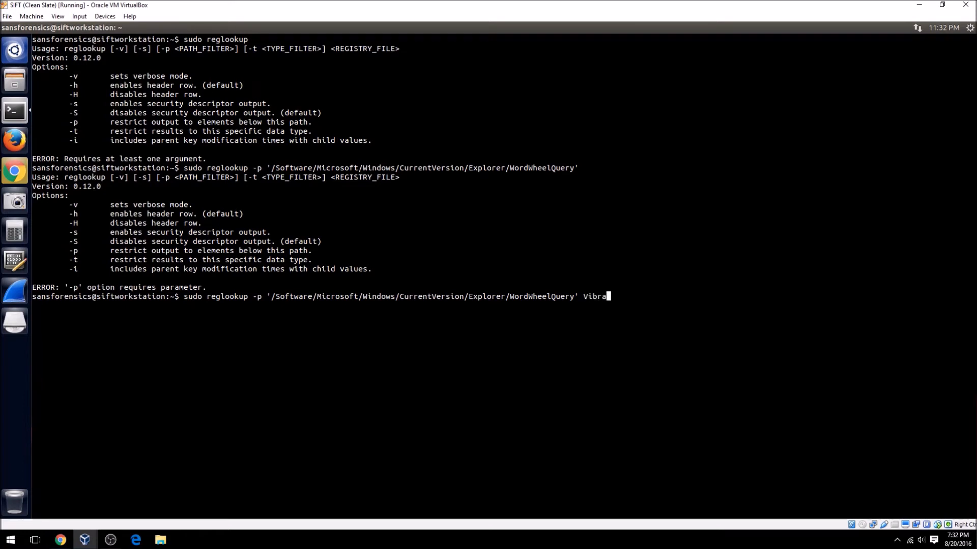
type("cd Desktop/")
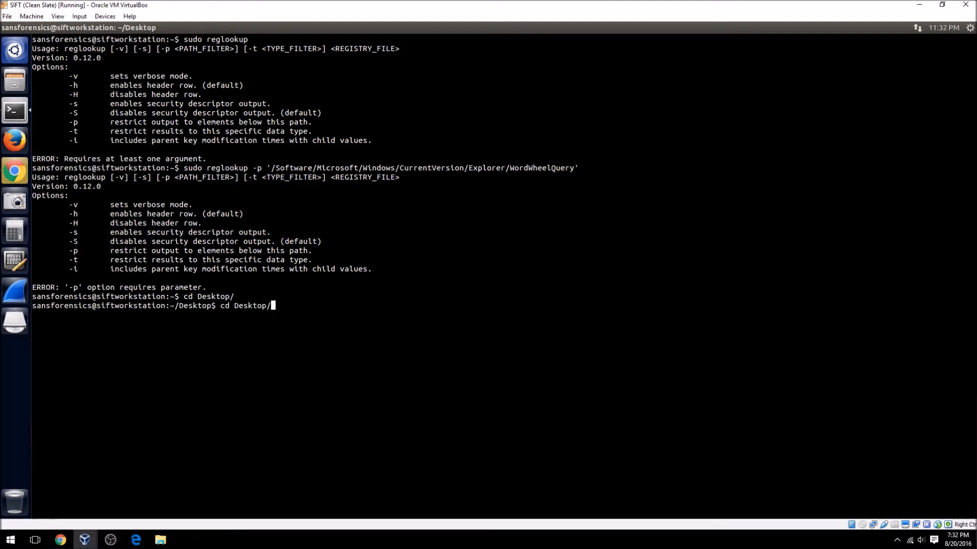
type("sudo reglookup -p '/Software/Microsoft/Windows/CurrentVersion/Explorer/WordWheelQuery' Vibranium-NTUSER.DAT")
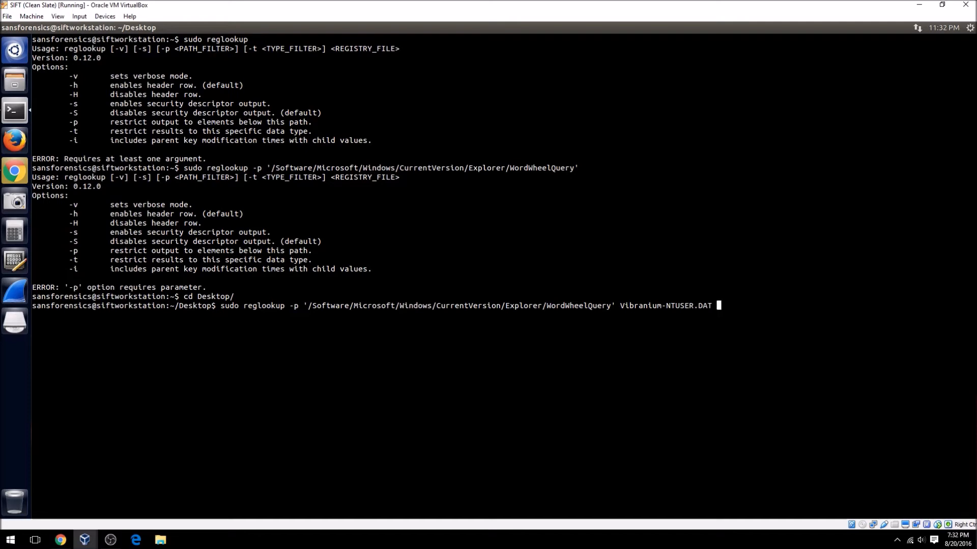
key("Return")
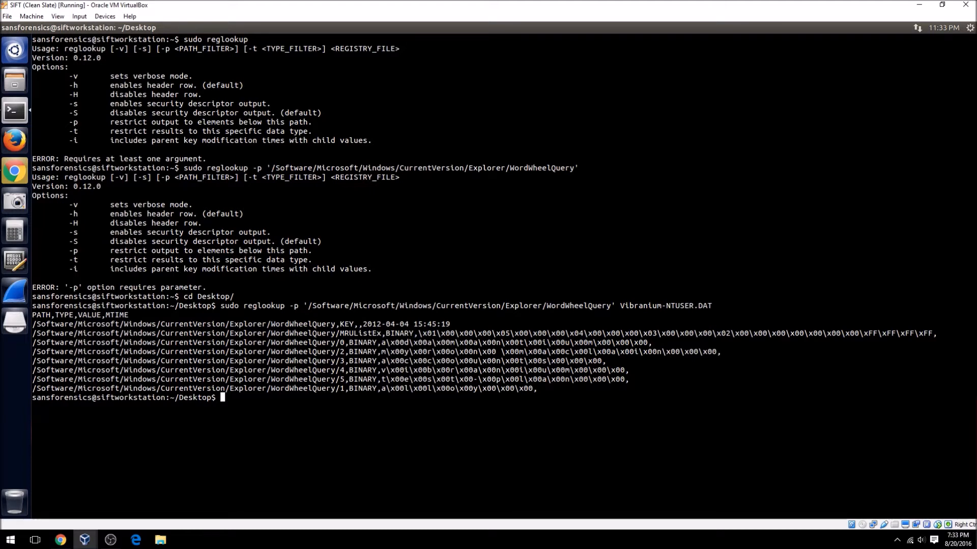
Step: Run sudo rip.pl to show RegRipper's usage help
type("rip")
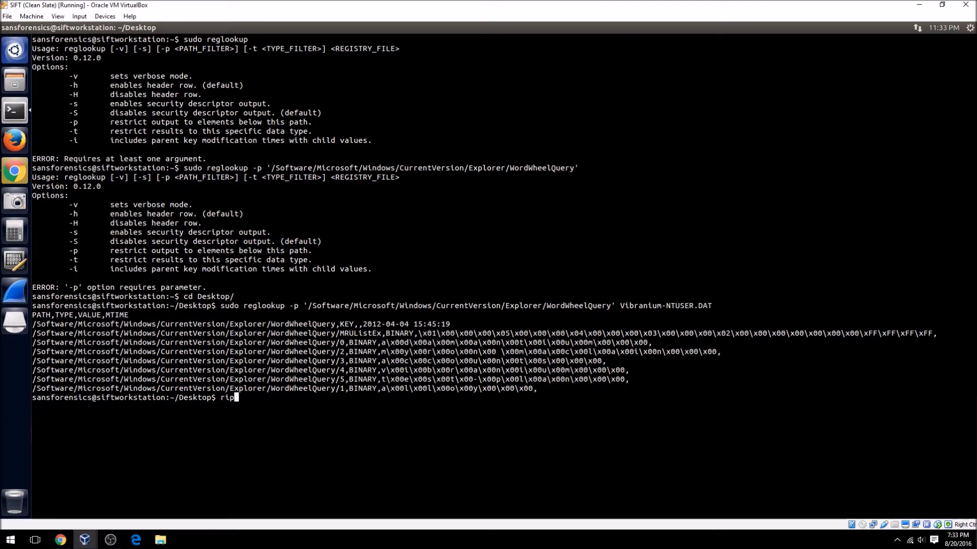
type(".")
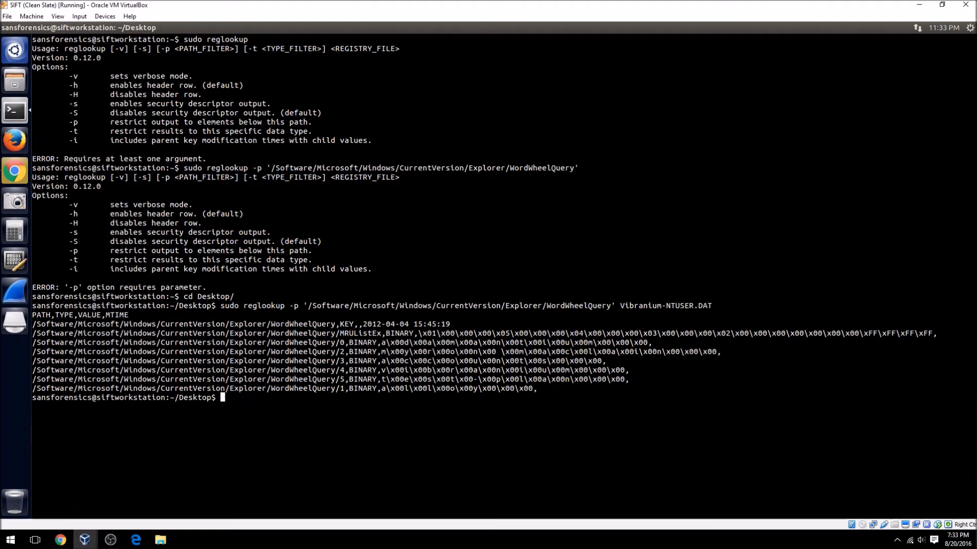
type("sudo")
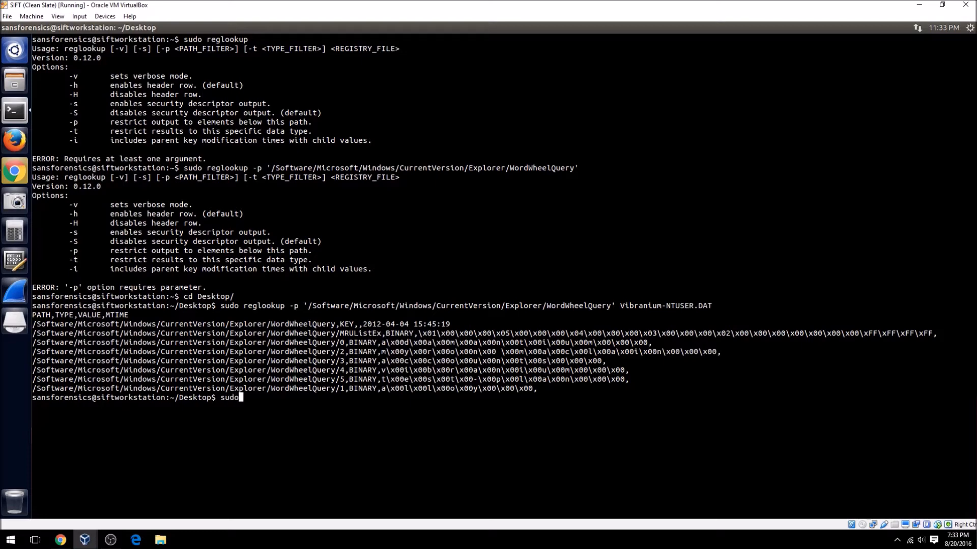
type("rip.pl")
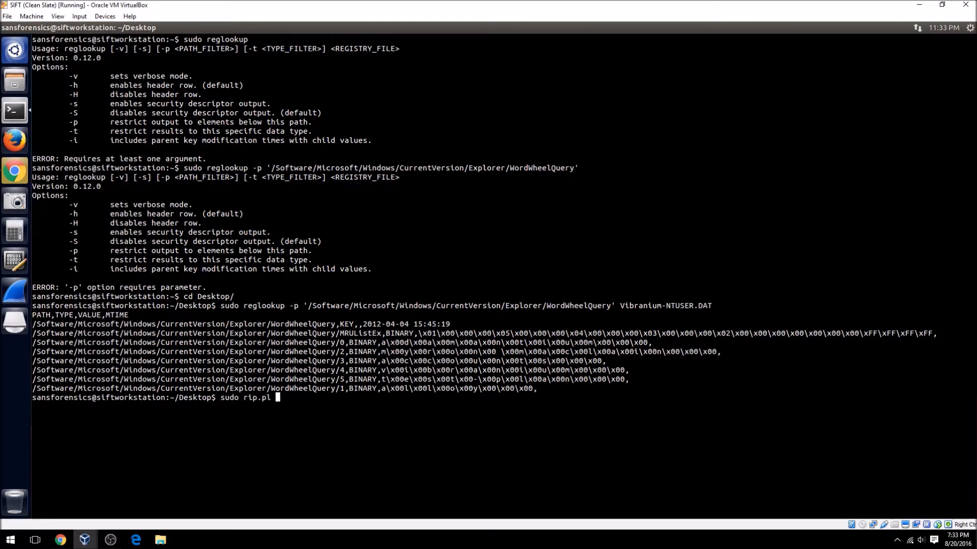
key("Return")
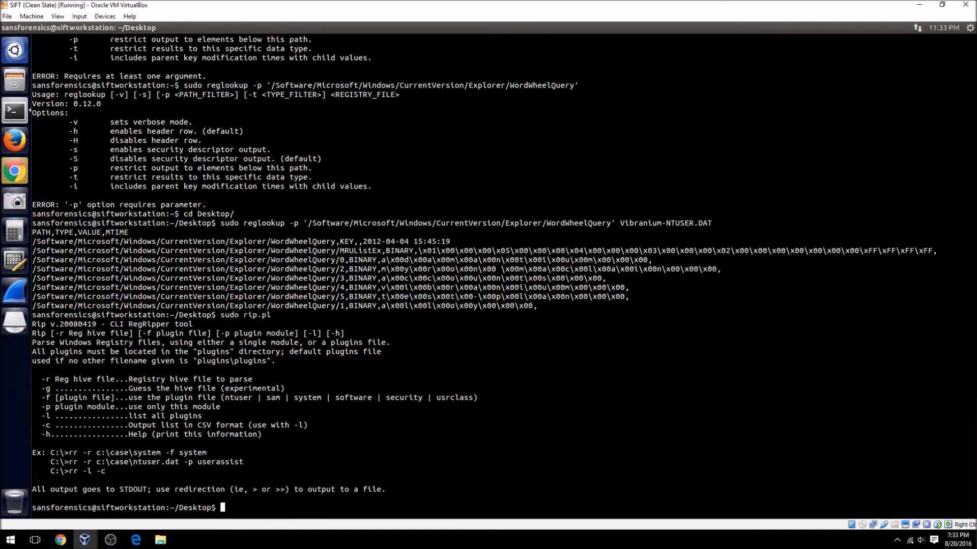
Step: List Vibranium-NTUSER.DAT plugins matching 'word' with grep -i, then rerun with -C 2 context
type("sudo rip.pl -c")
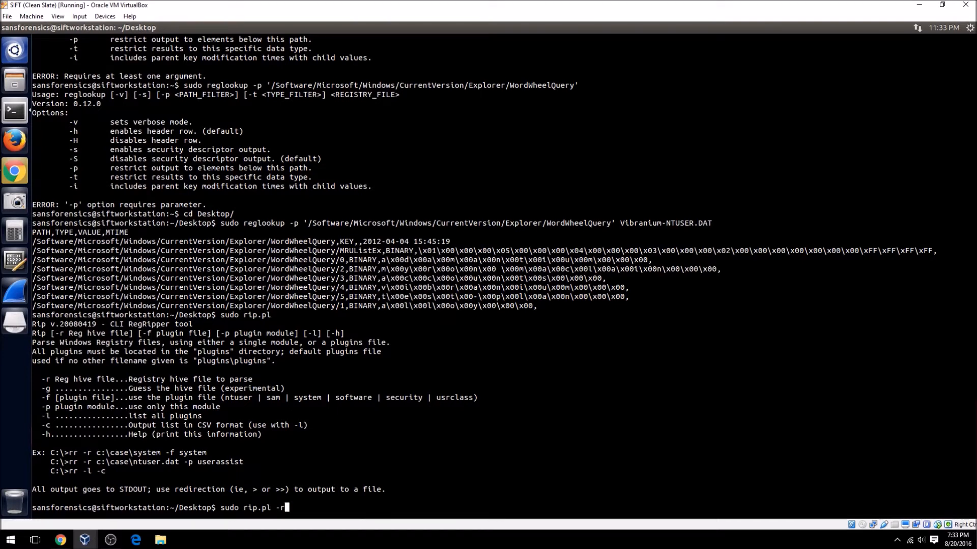
type("Vibranium-NTUSER.DAT")
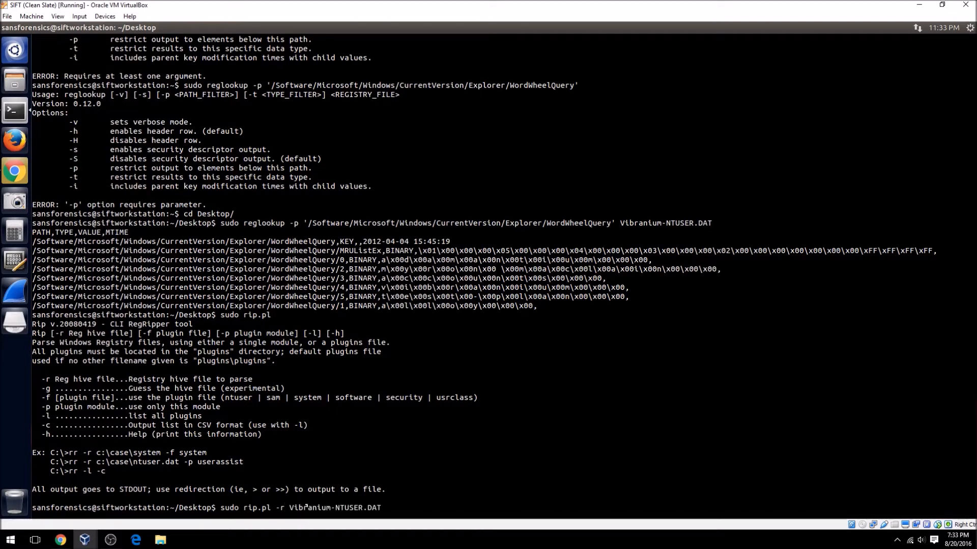
type("-")
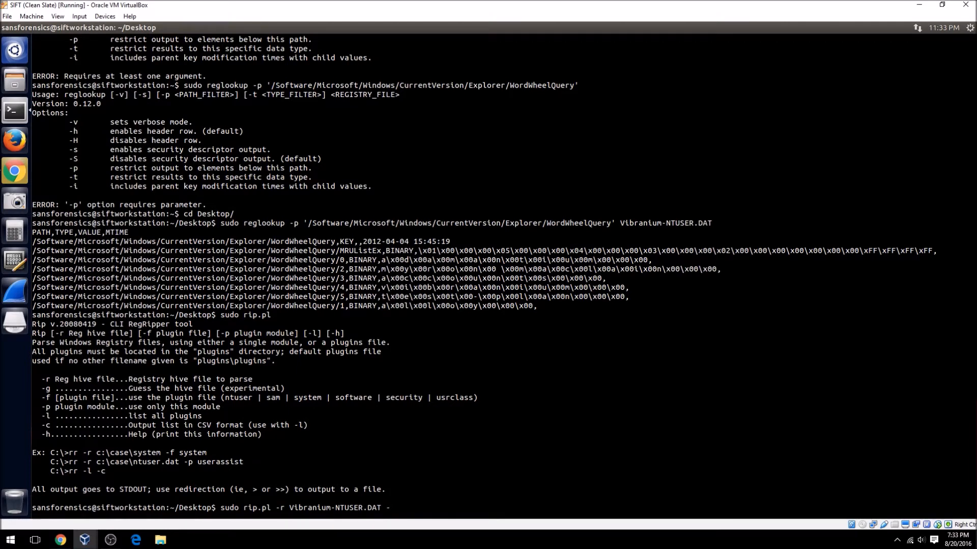
type("l")
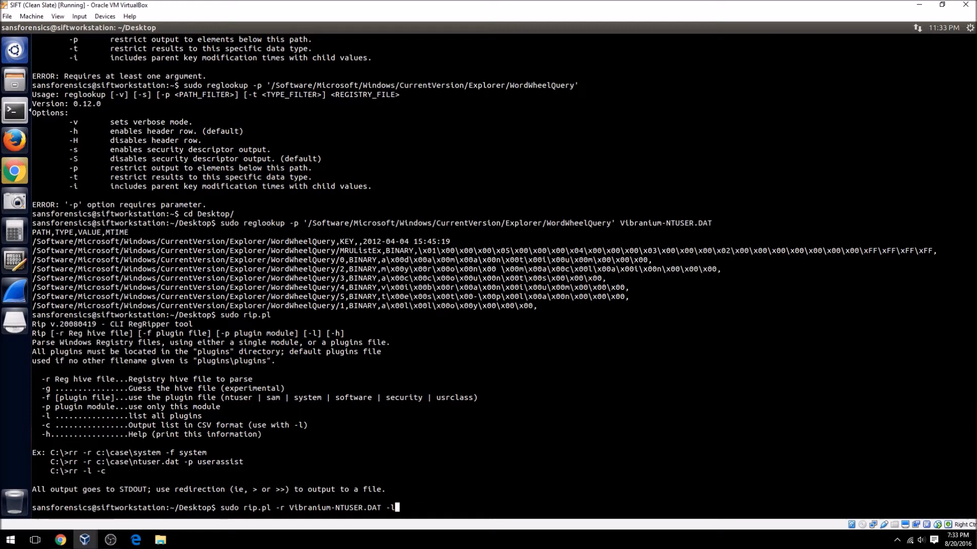
type("| grep")
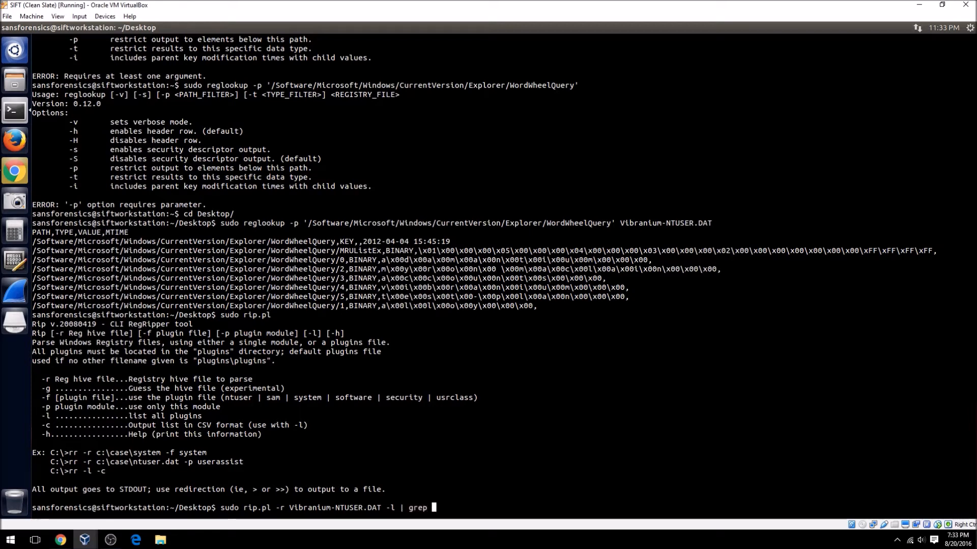
type("-i word")
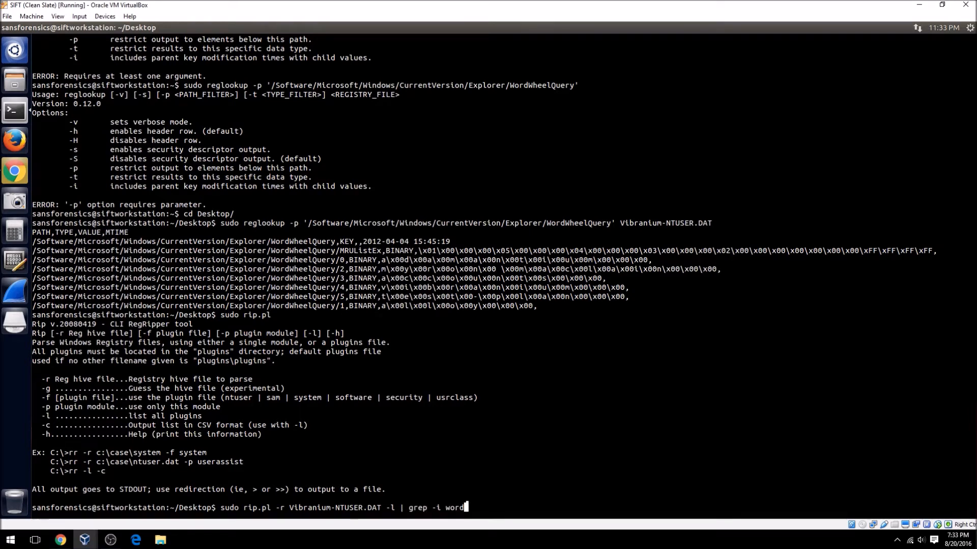
key("Return")
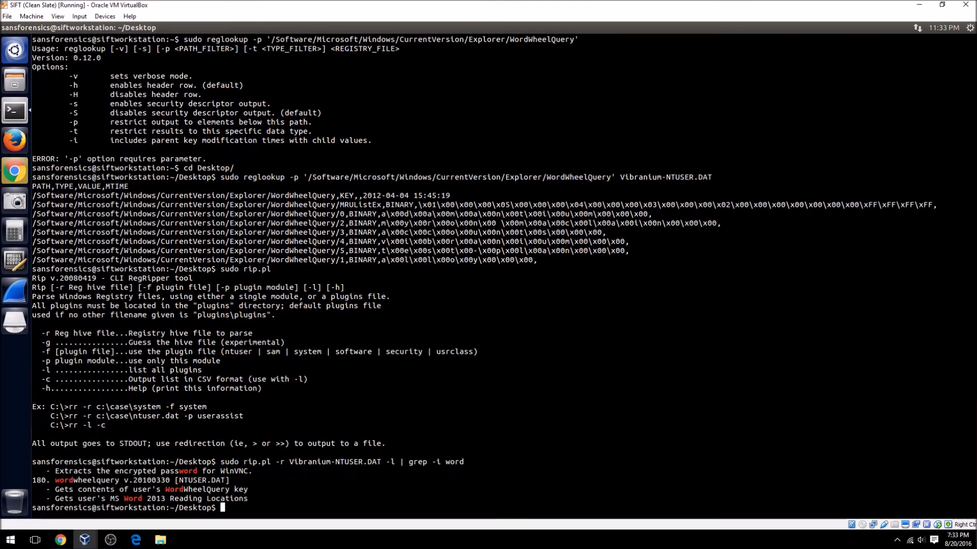
type("sudo rip.pl -r Vibranium-NTUSER.DAT -l | grep -i word")
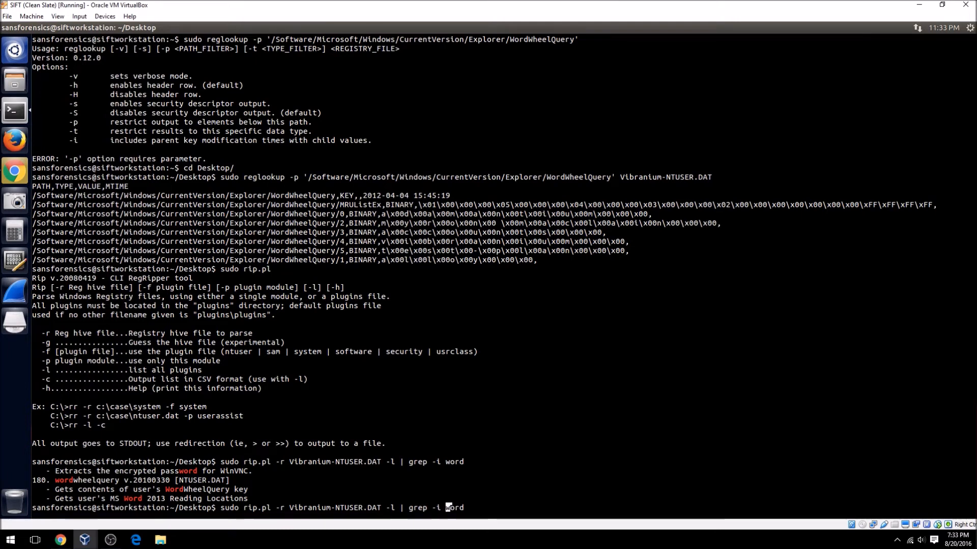
type("-C 2")
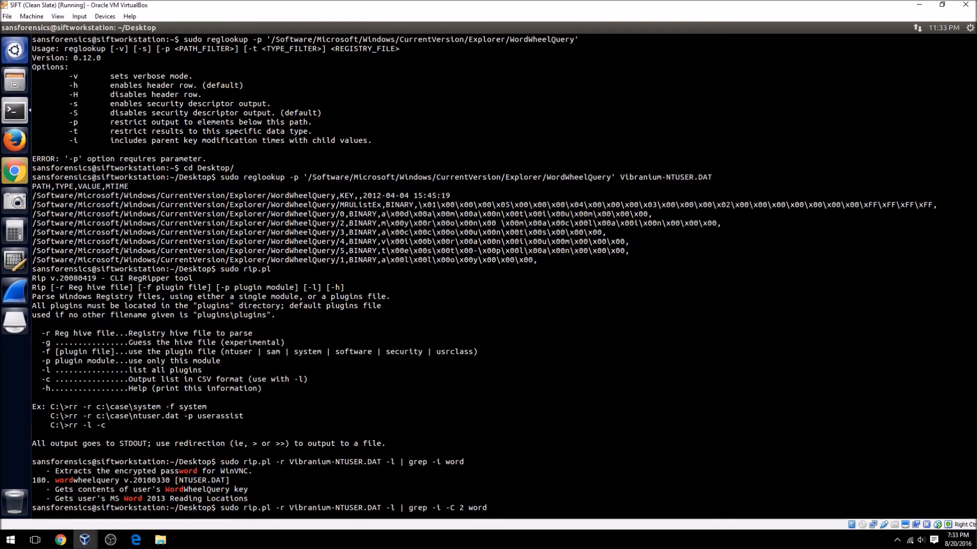
key("Return")
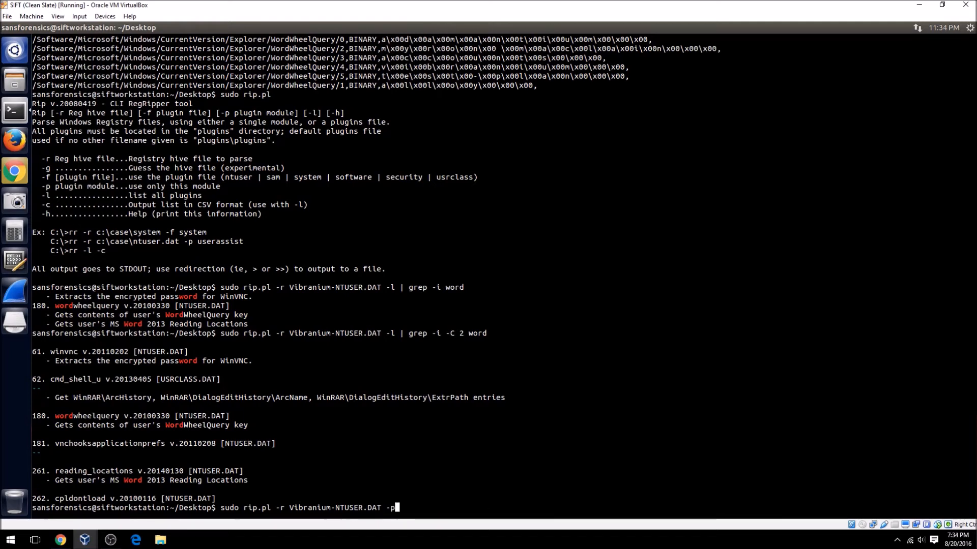
Step: Run rip.pl -p wordwheelquery on Vibranium-NTUSER.DAT, listing six searches with alloy most recent
type("wordwheelquery")
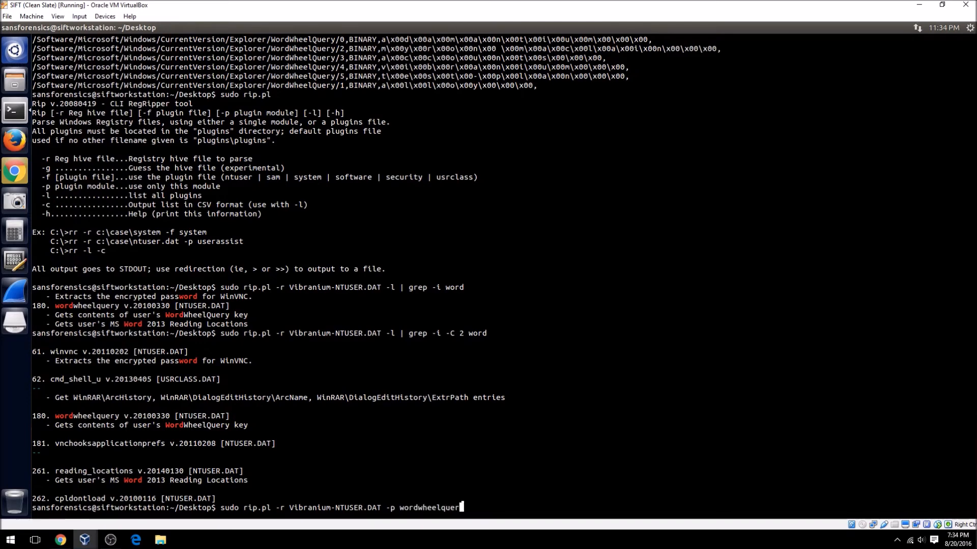
key("Return")
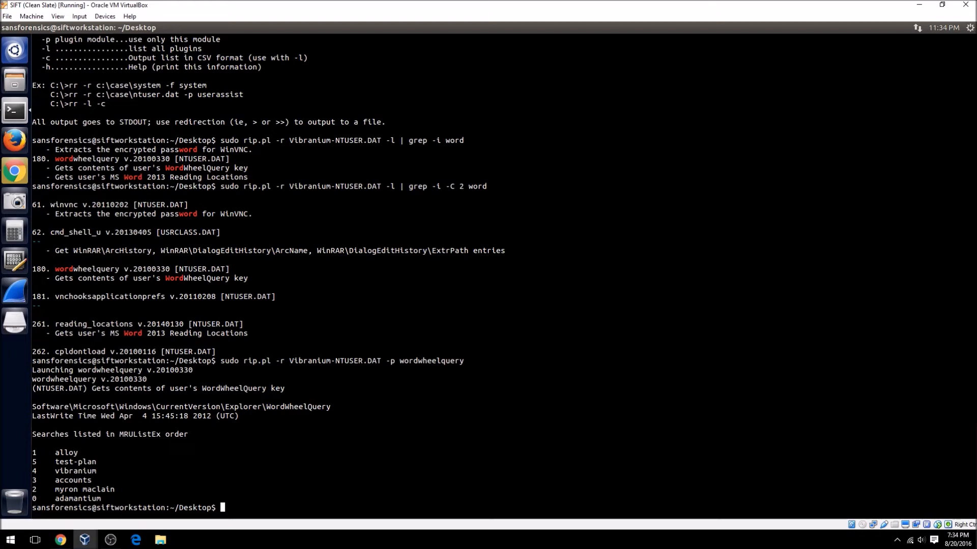
mouse_move(83, 540)
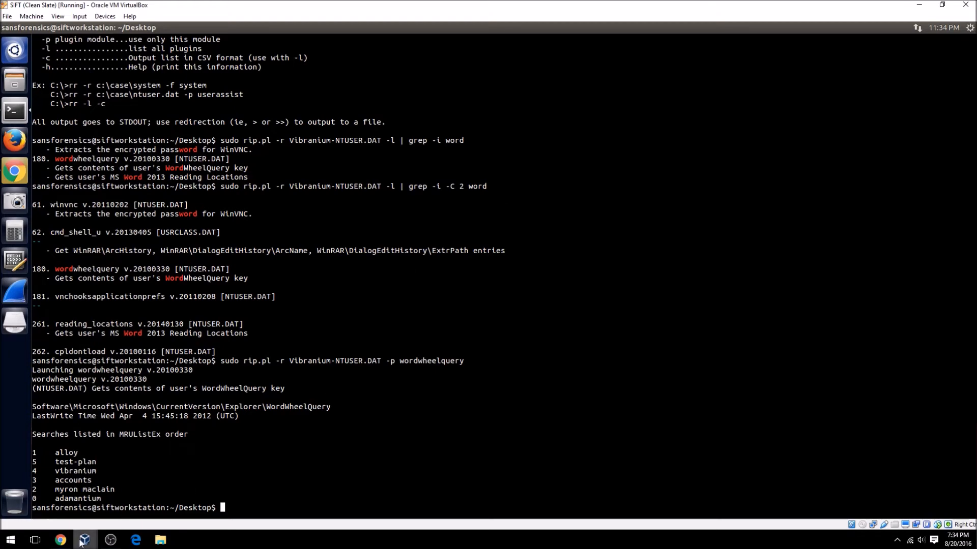
left_click(60, 539)
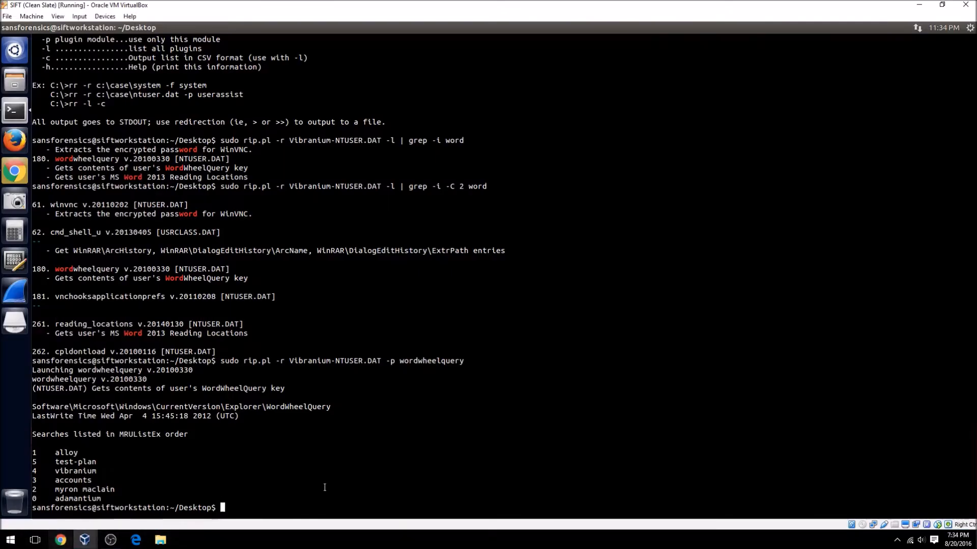
mouse_move(693, 472)
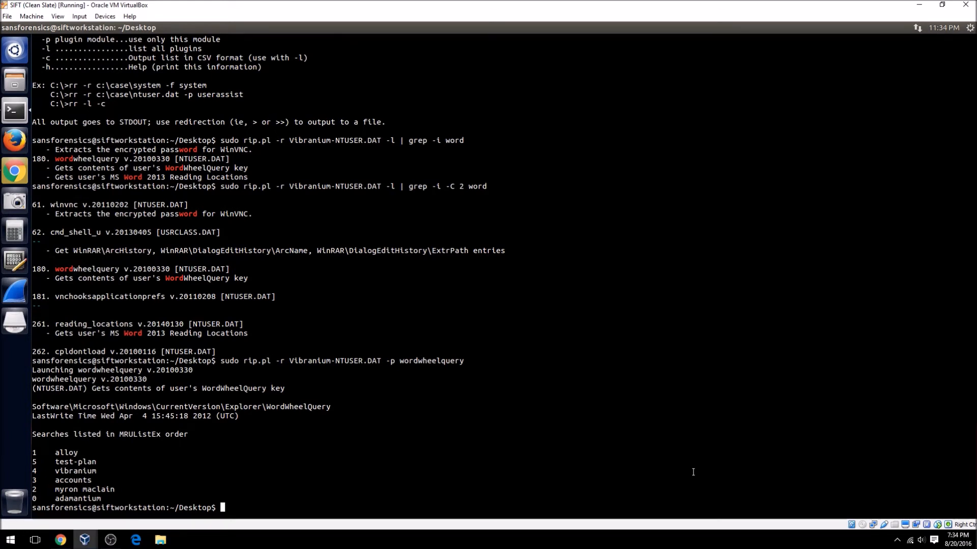
Step: Rerun the RegRipper plugin search piped through grep with -C 2 context
type("sudo rip.pl -r Vibranium-NTUSER.DAT -p wordwheelquery")
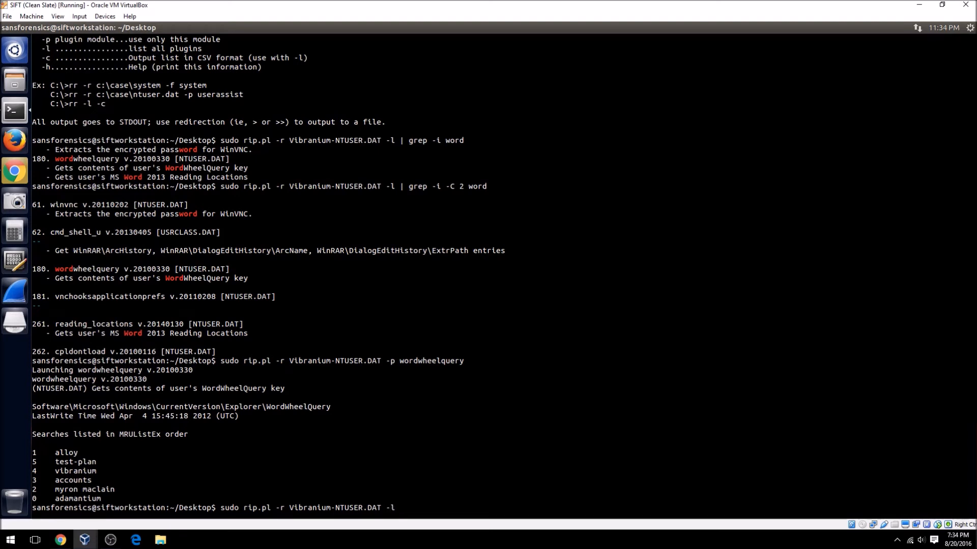
type("| grep -l")
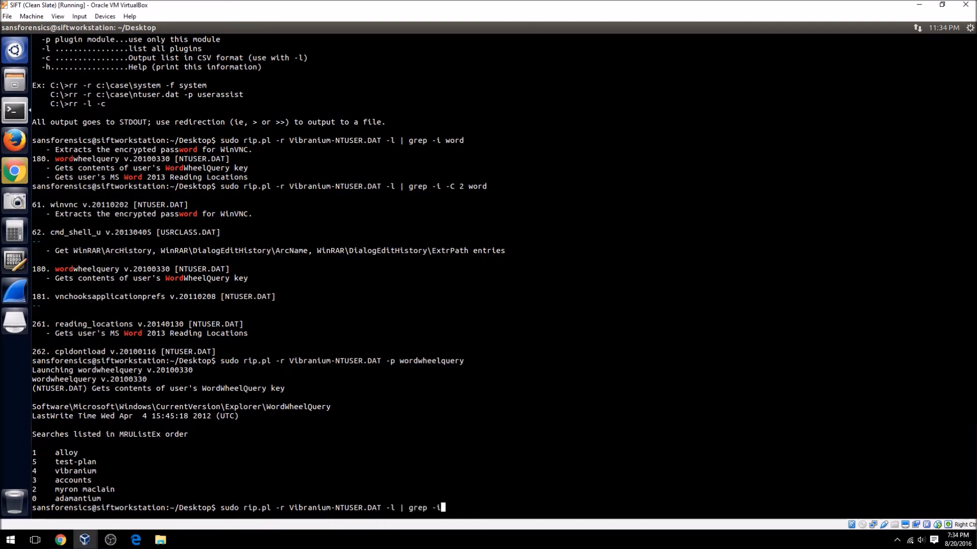
type("-C 2")
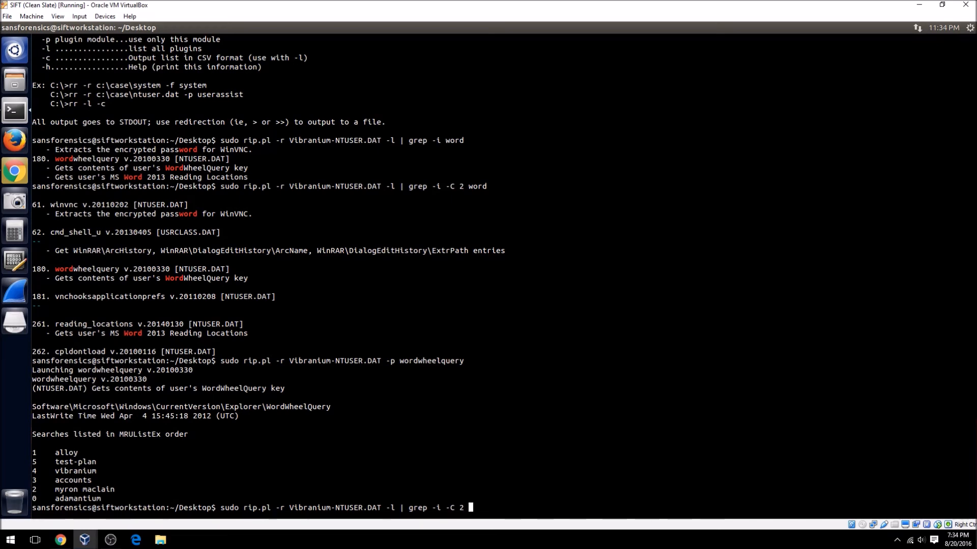
key("Return")
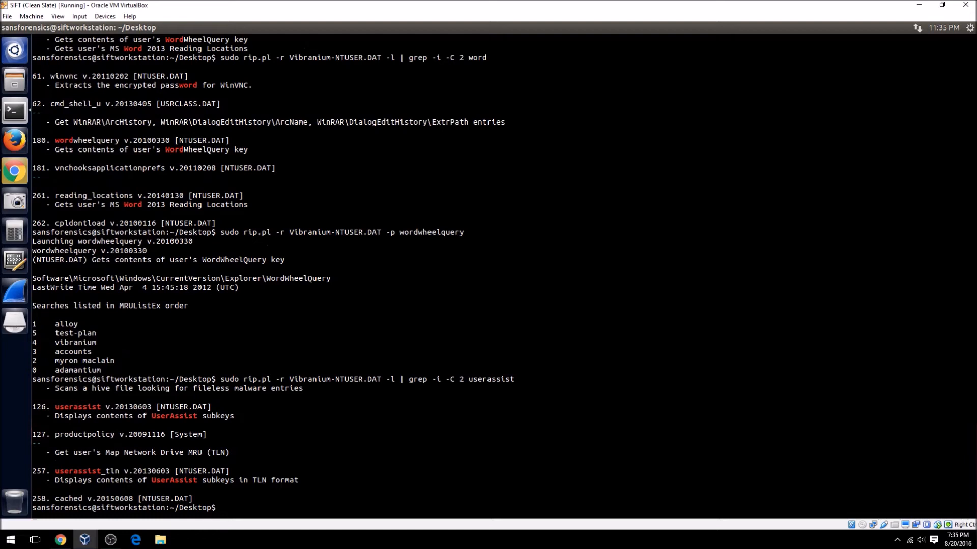
Step: Run the userassist plugin on Vibranium-NTUSER.DAT and grep for excel, showing EXCEL.EXE ran 4 times
type("sudo rip.pl -r Vibranium-NTUSER.DAT -l | grep -i -C 2 userassist")
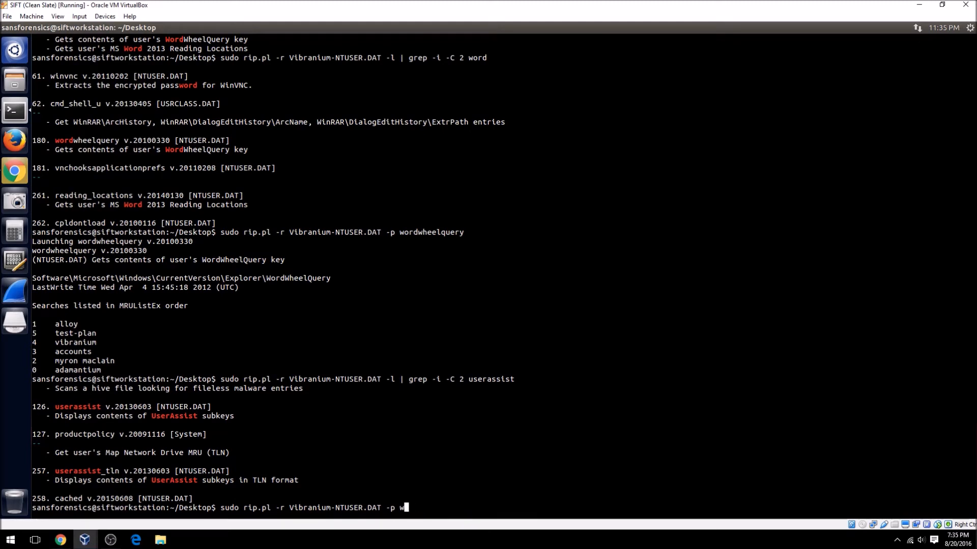
type("sera")
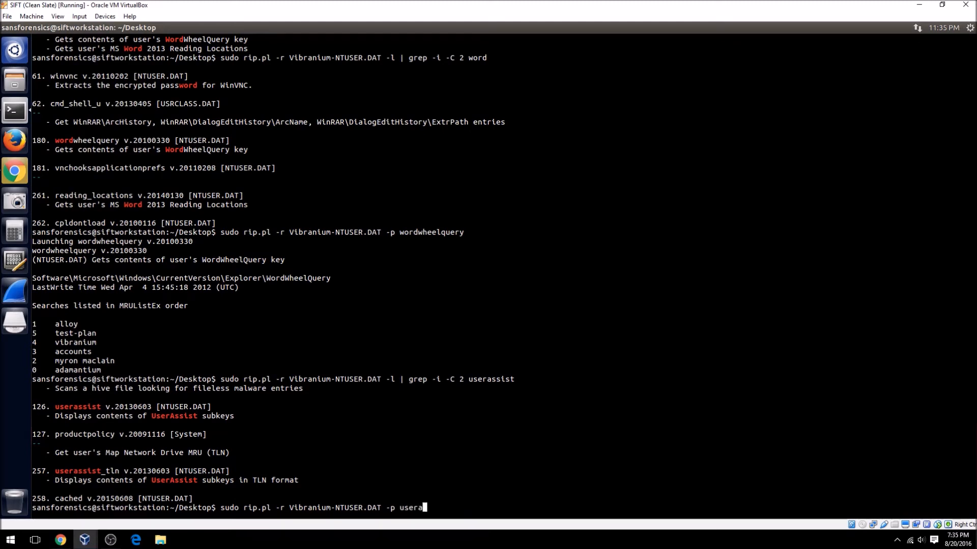
key("Return")
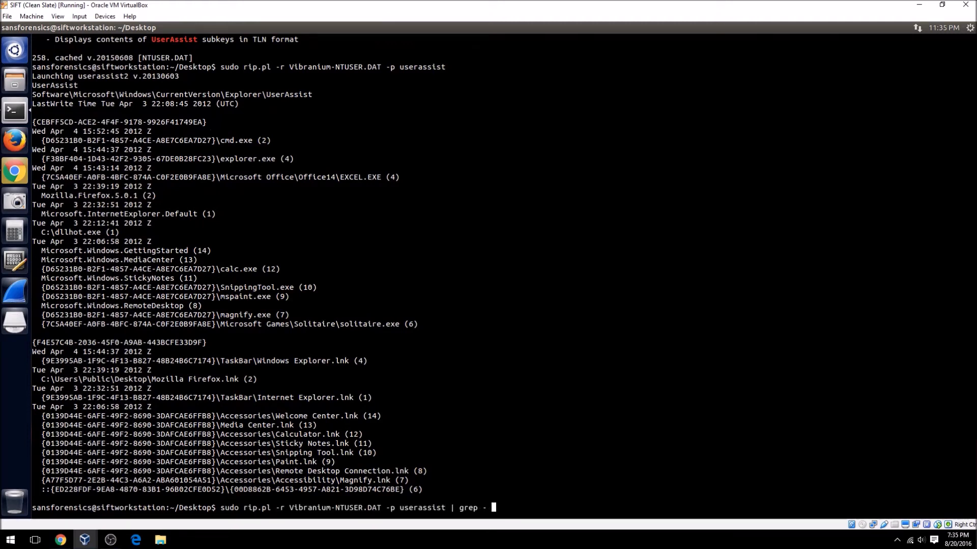
type("i excel")
key("Return")
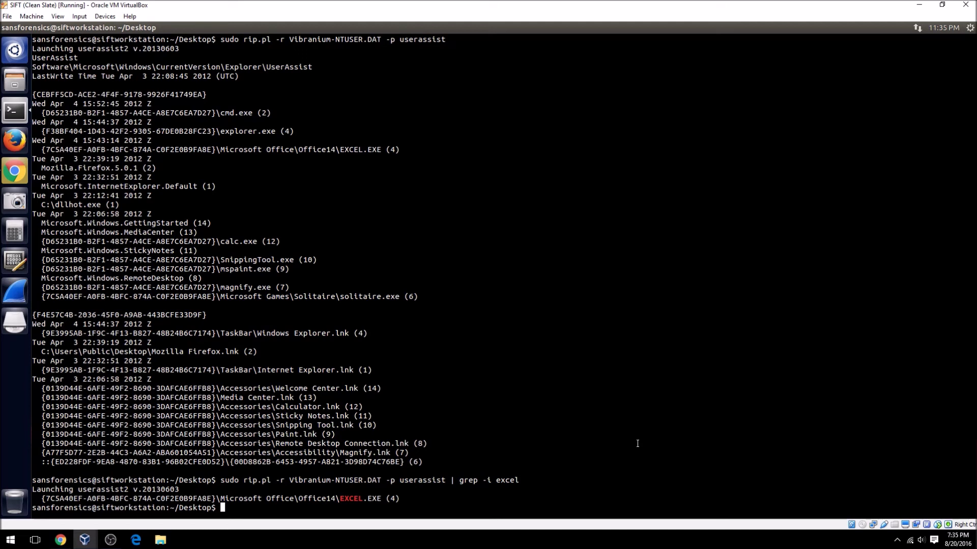
Step: Run sudo reglookup -p '/Software/Microsoft/Internet Explorer/TypedURLs' on Vibranium-NTUSER.DAT
type("sudo reglookup -p '")
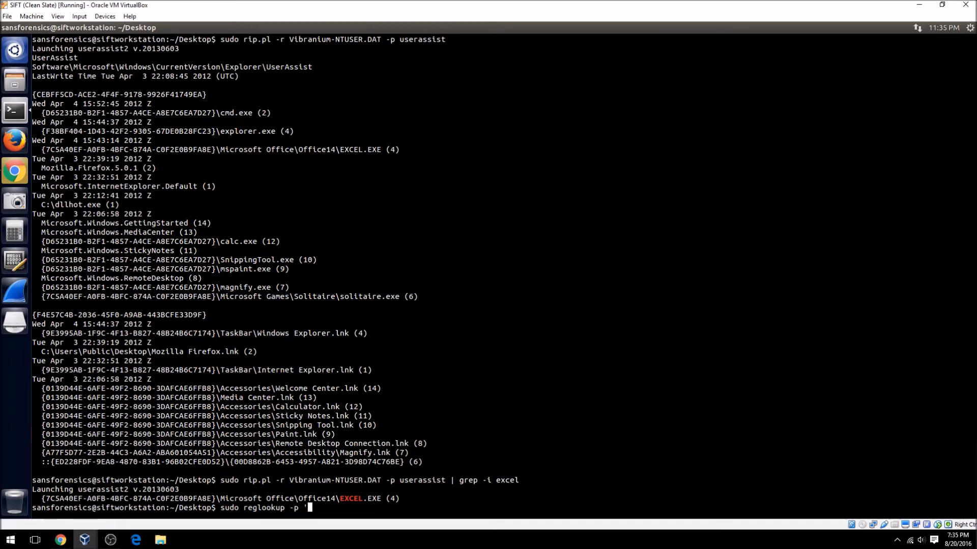
type("/So")
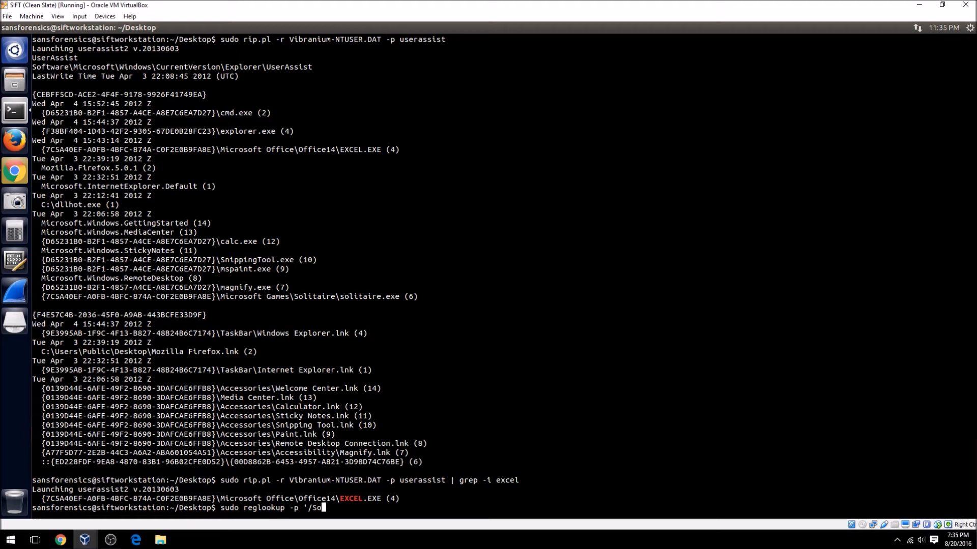
type("ftware/Micro")
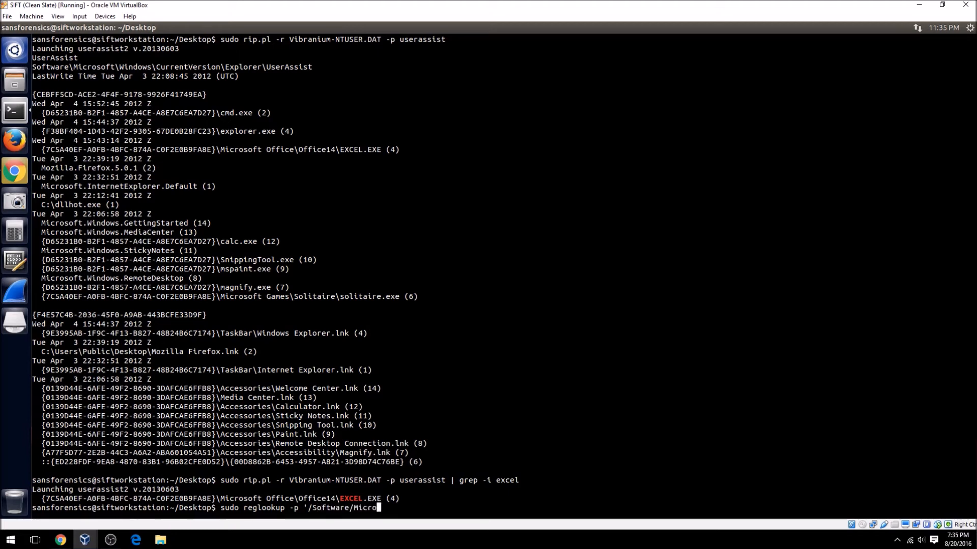
type("soft/Internet Explorer/Typ")
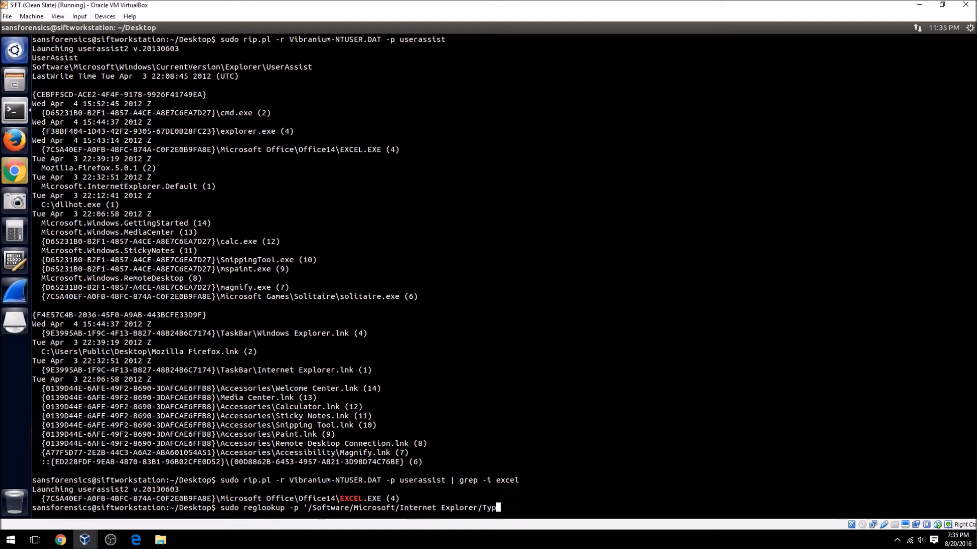
type("edURLs'")
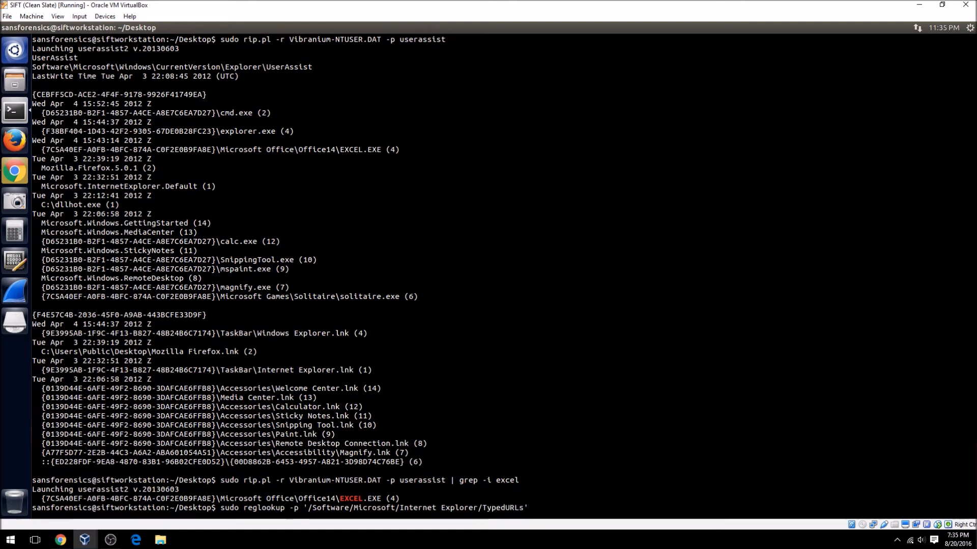
type("Vibranium-NTUSER.DAT")
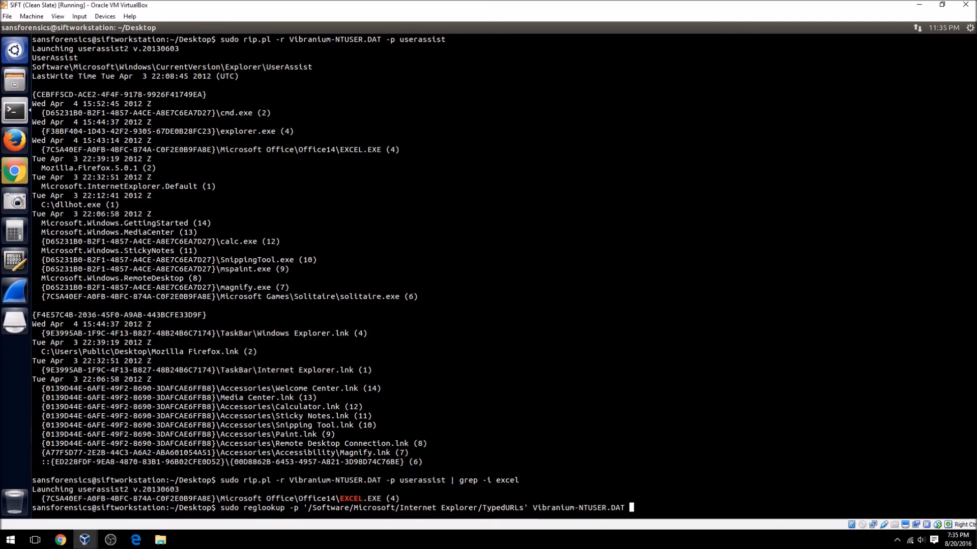
key("Return")
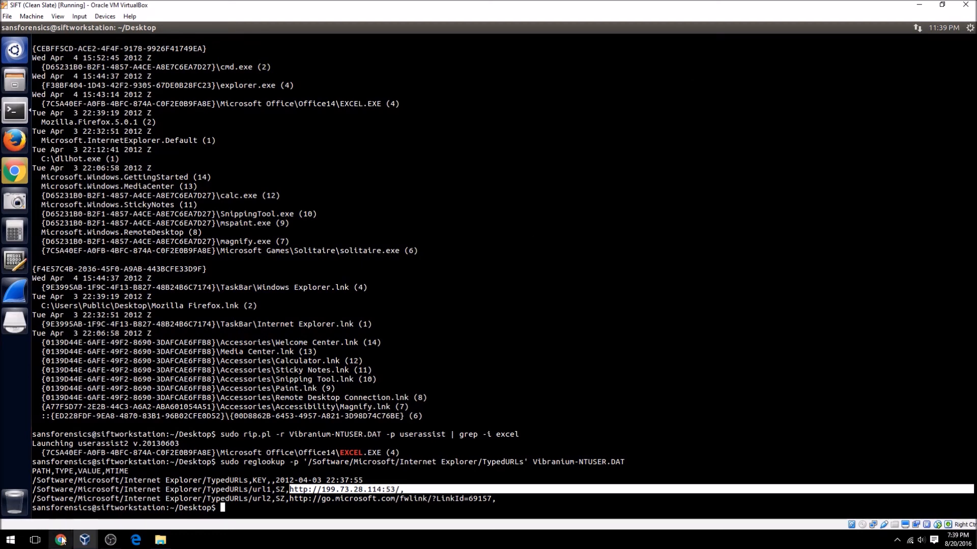
Step: Return to Chrome and scroll the 4n6k article past the UserAssist answer to Question #3
left_click(60, 539)
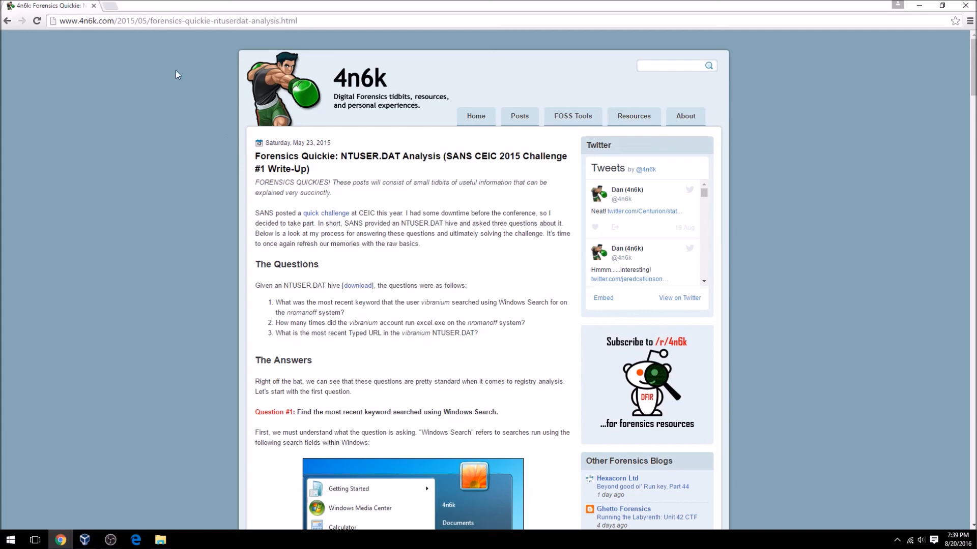
scroll("down", 3)
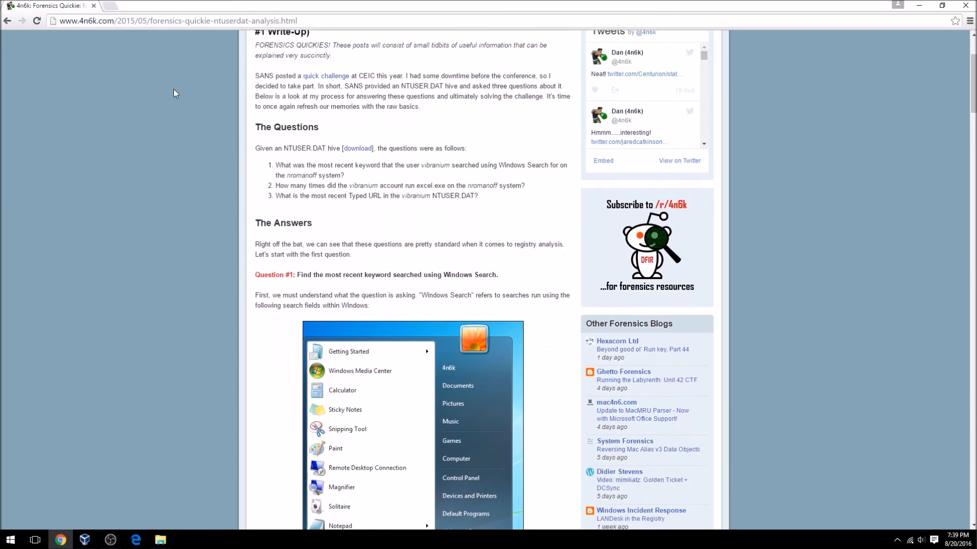
scroll("down", 3)
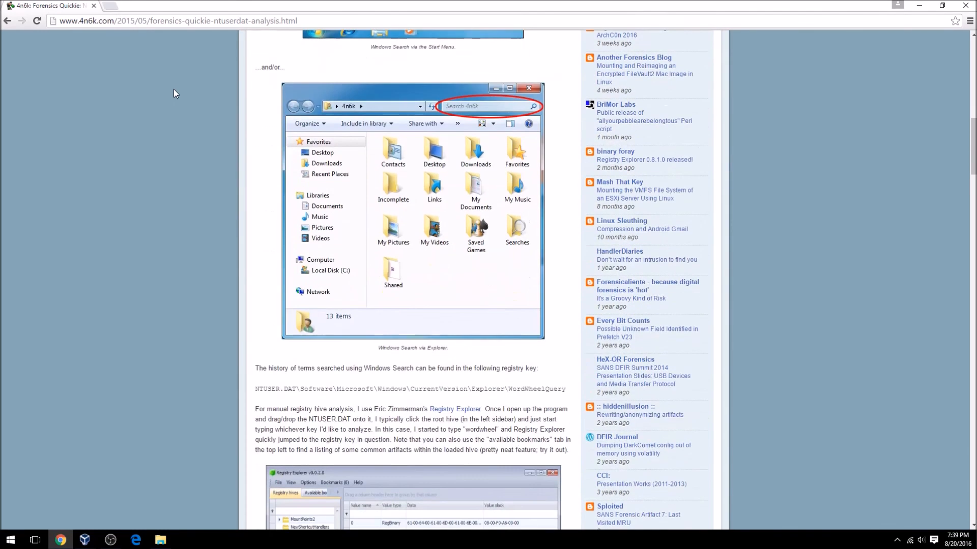
scroll("down", 3)
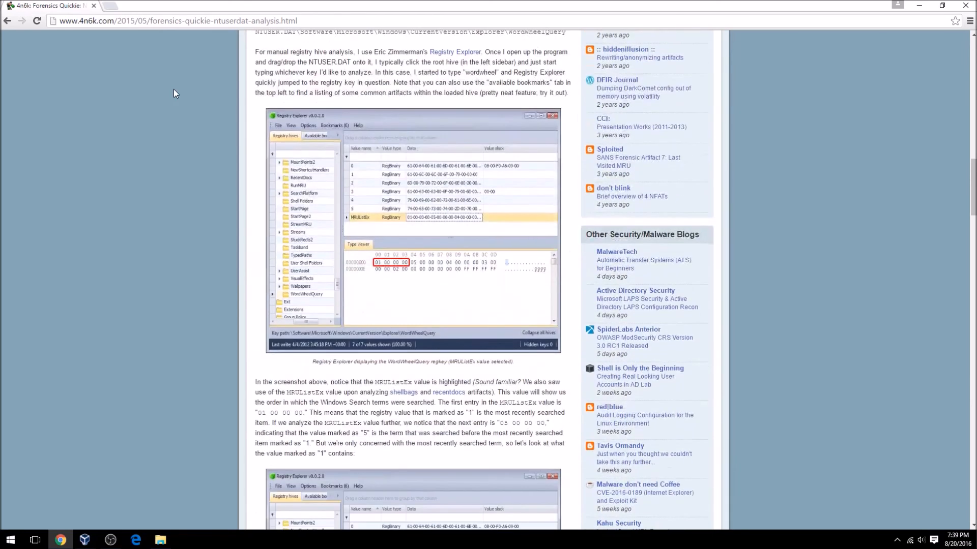
mouse_move(332, 116)
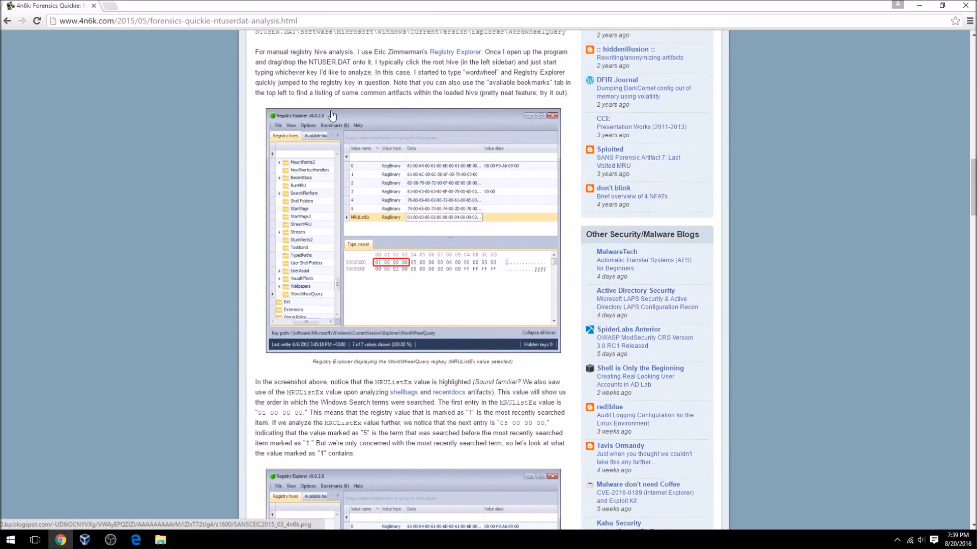
mouse_move(234, 111)
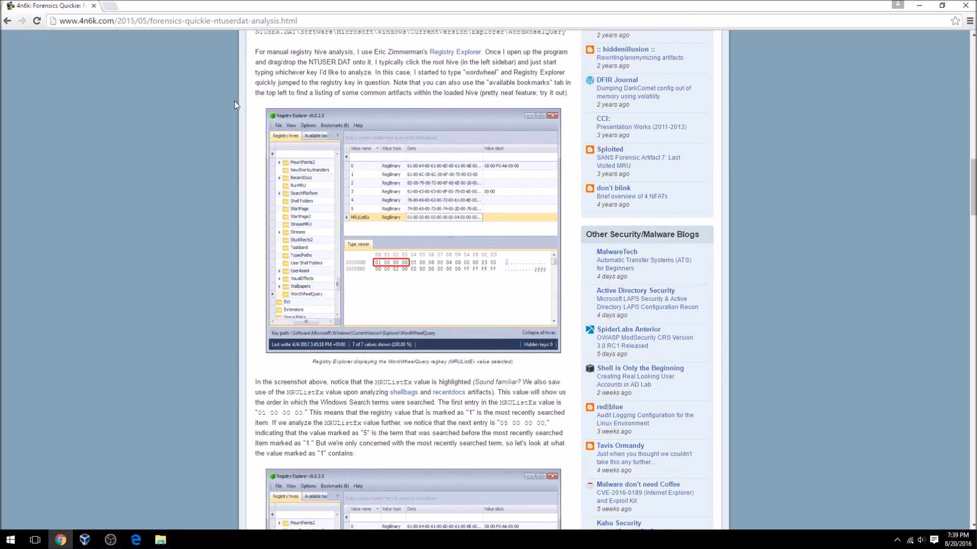
mouse_move(227, 151)
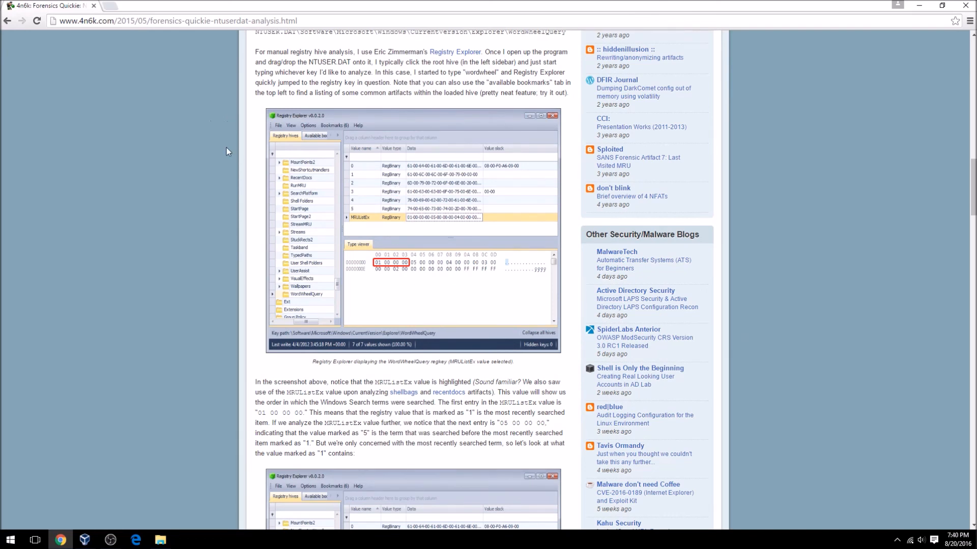
scroll("down", 3)
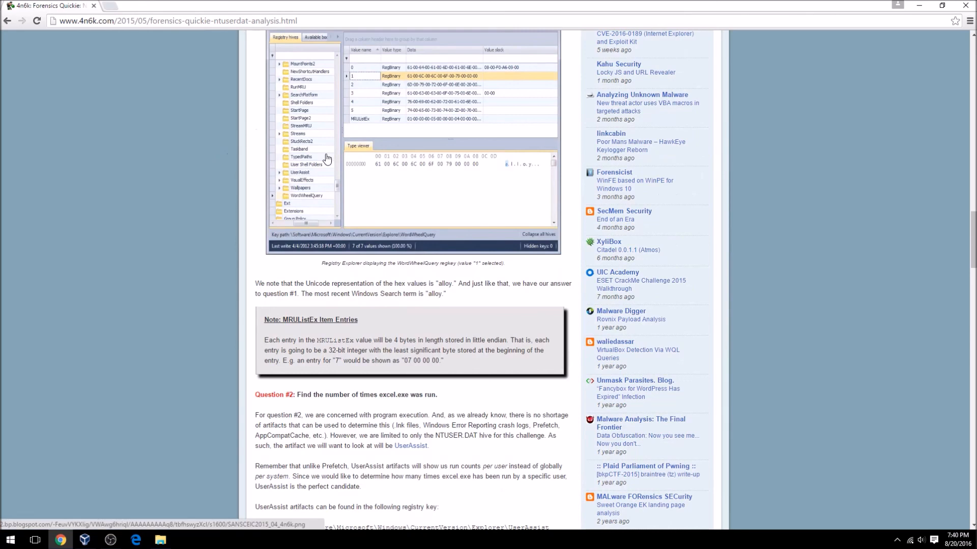
scroll("down", 3)
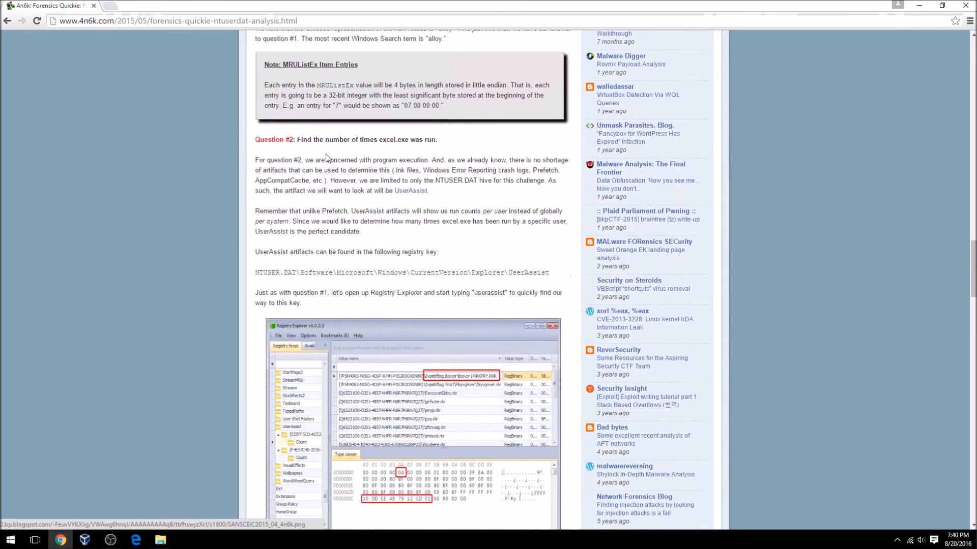
scroll("down", 3)
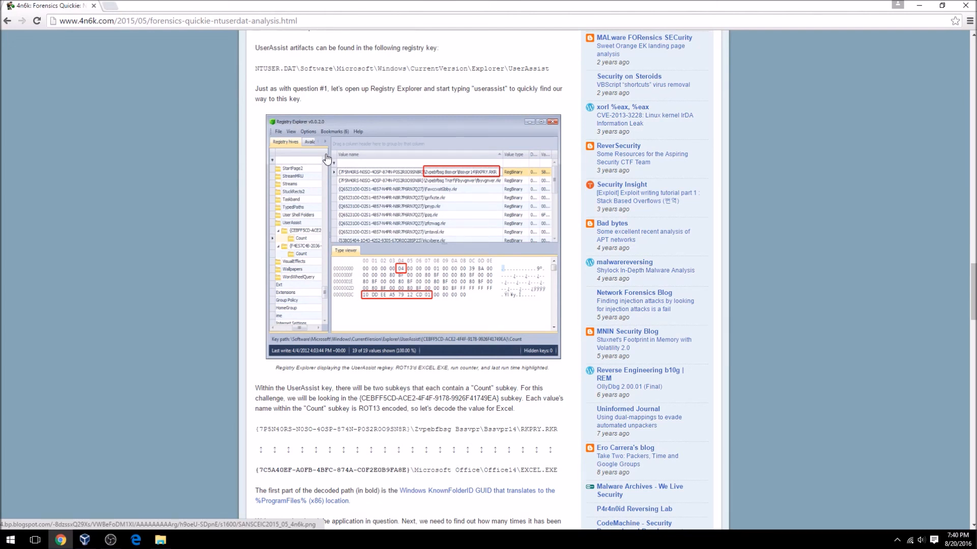
scroll("down", 3)
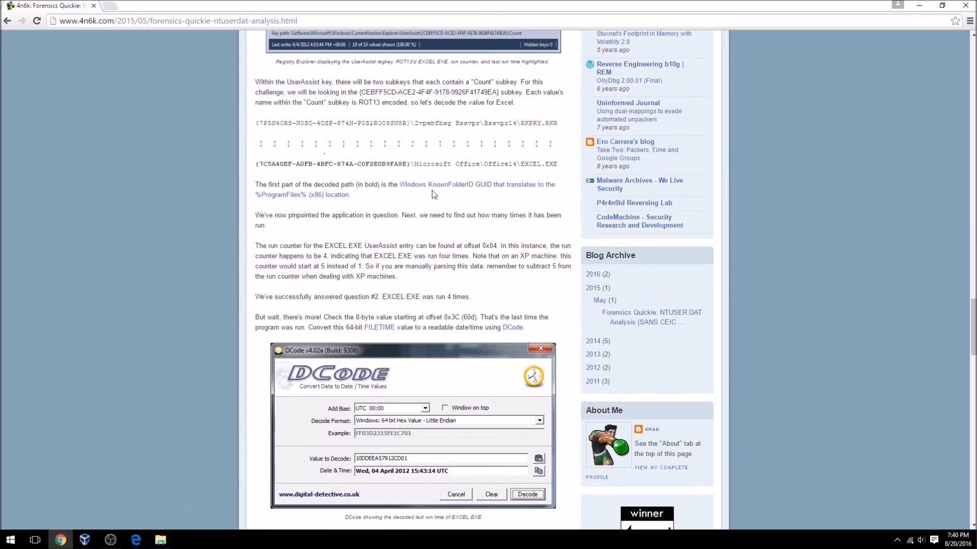
scroll("down", 3)
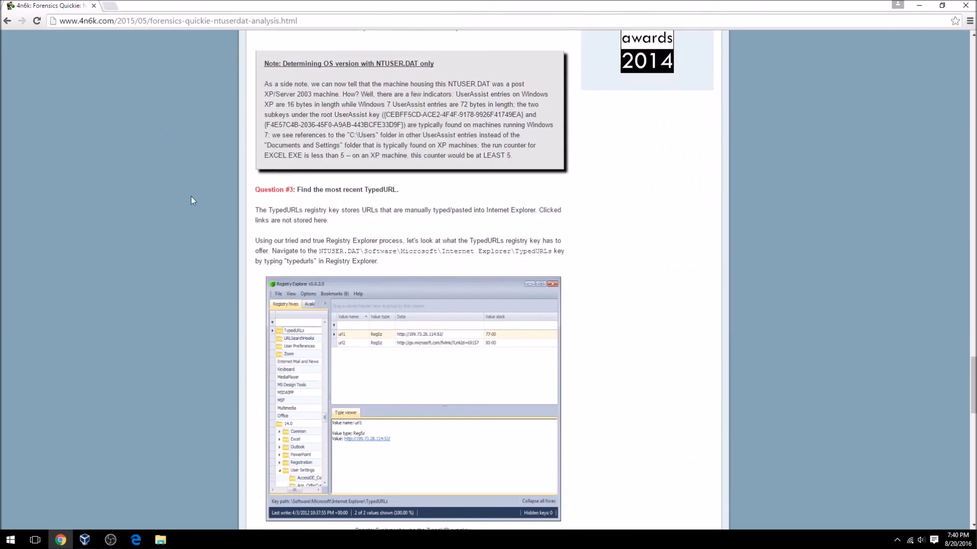
Step: Review the Automation section's rip.exe one-liner covering all three questions, then deselect it
scroll("down", 3)
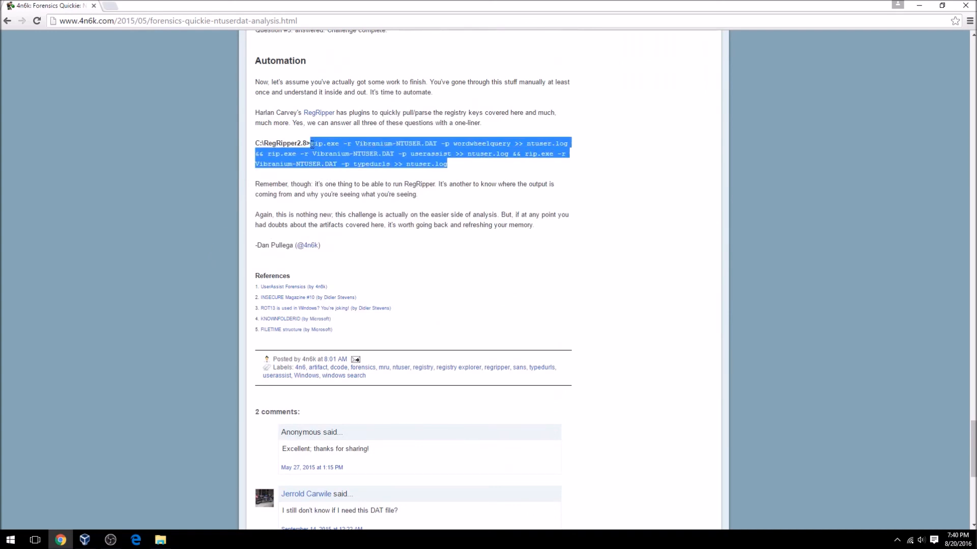
mouse_move(468, 177)
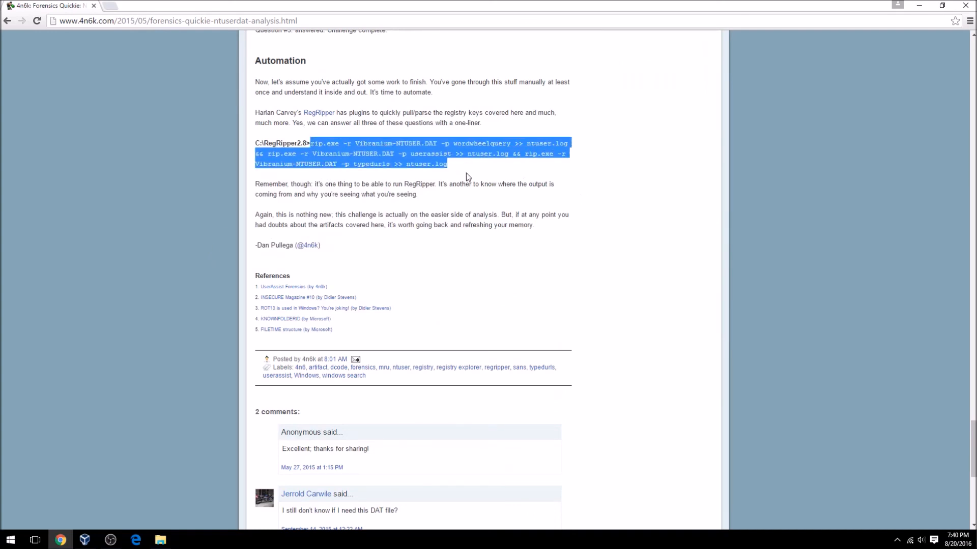
mouse_move(497, 170)
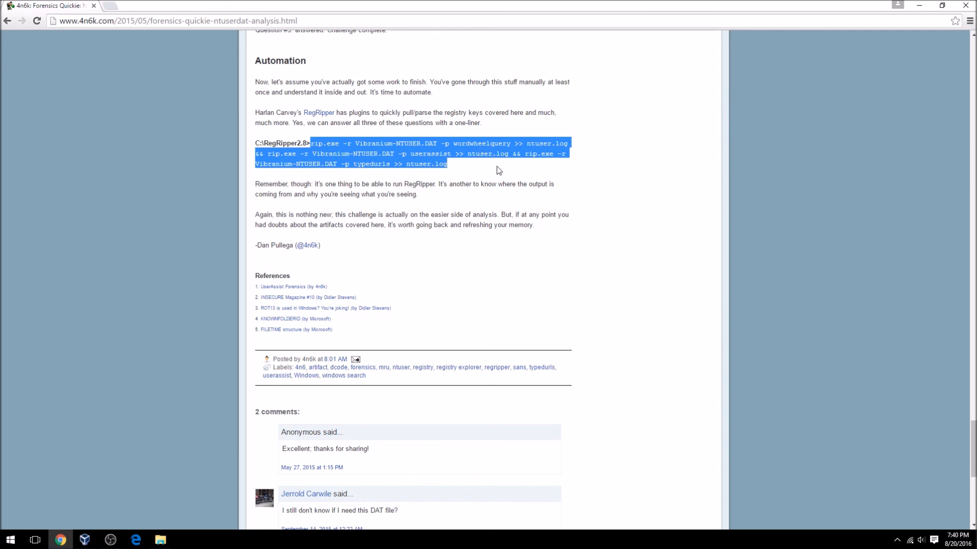
scroll("up", 3)
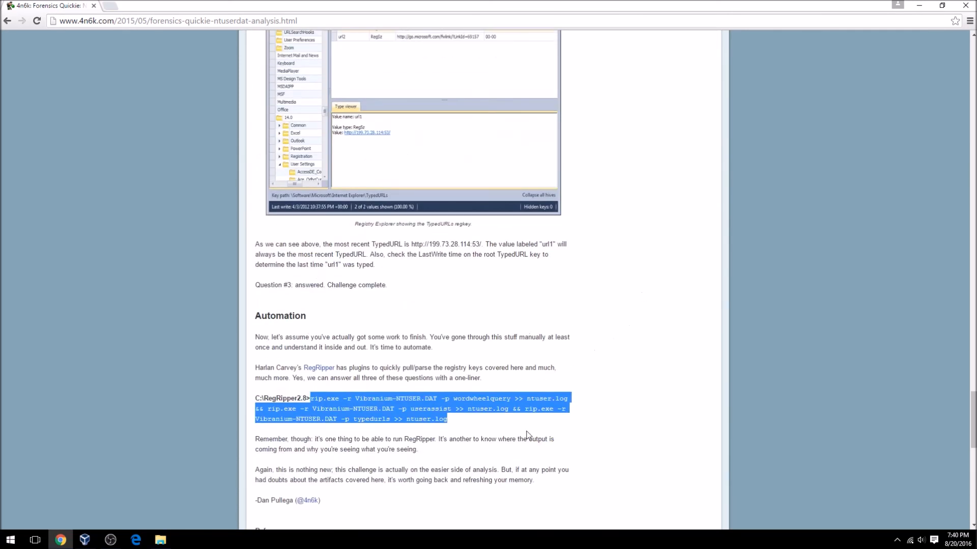
left_click(527, 435)
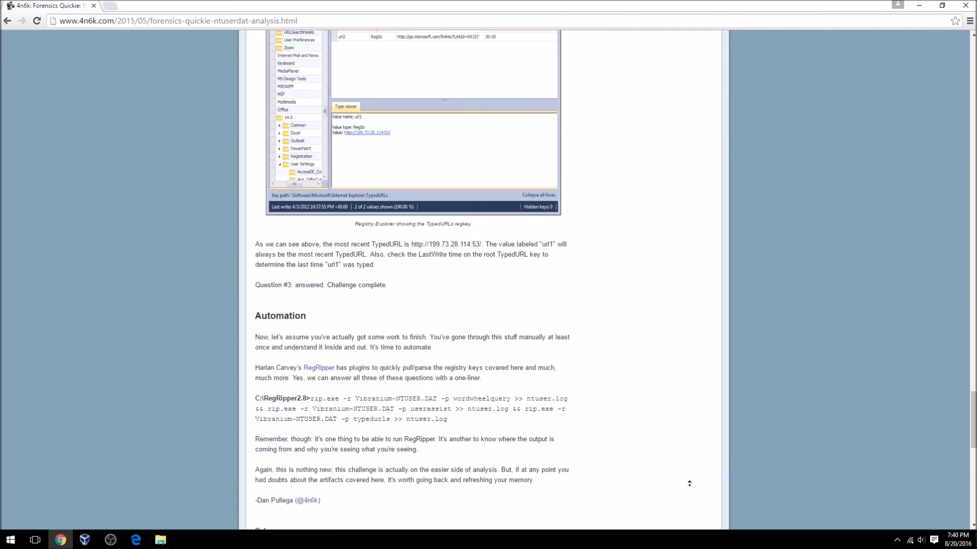